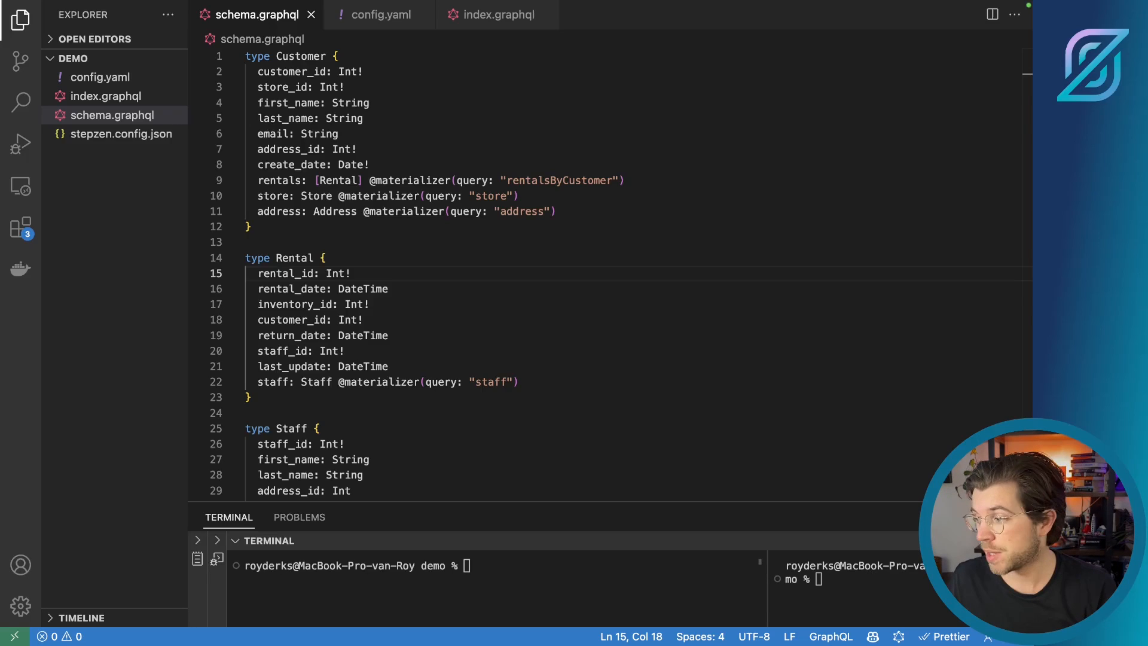
mouse_move(421, 511)
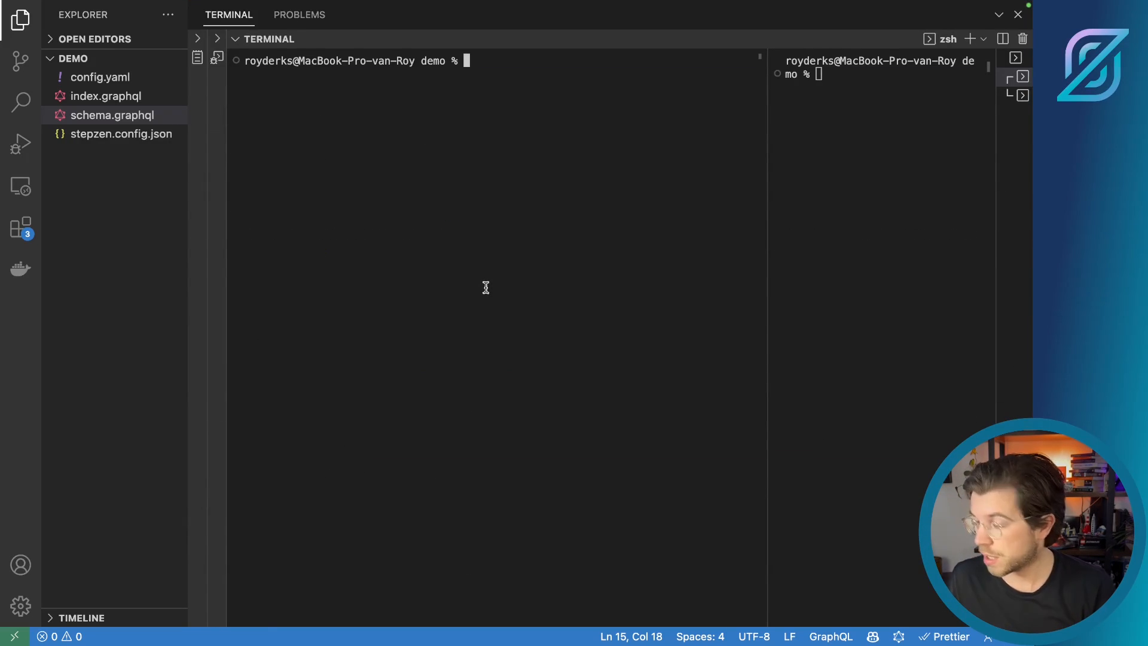
Run stepzen start in the terminal to deploy the API and watch the demo folder
type("stepzne s")
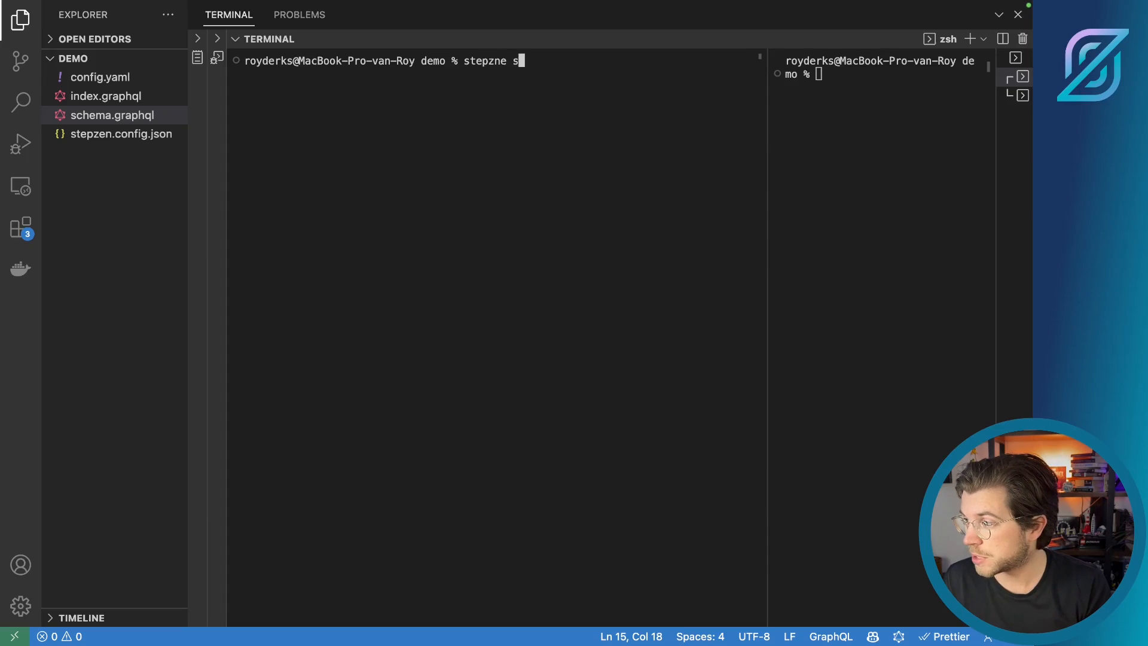
type("tart")
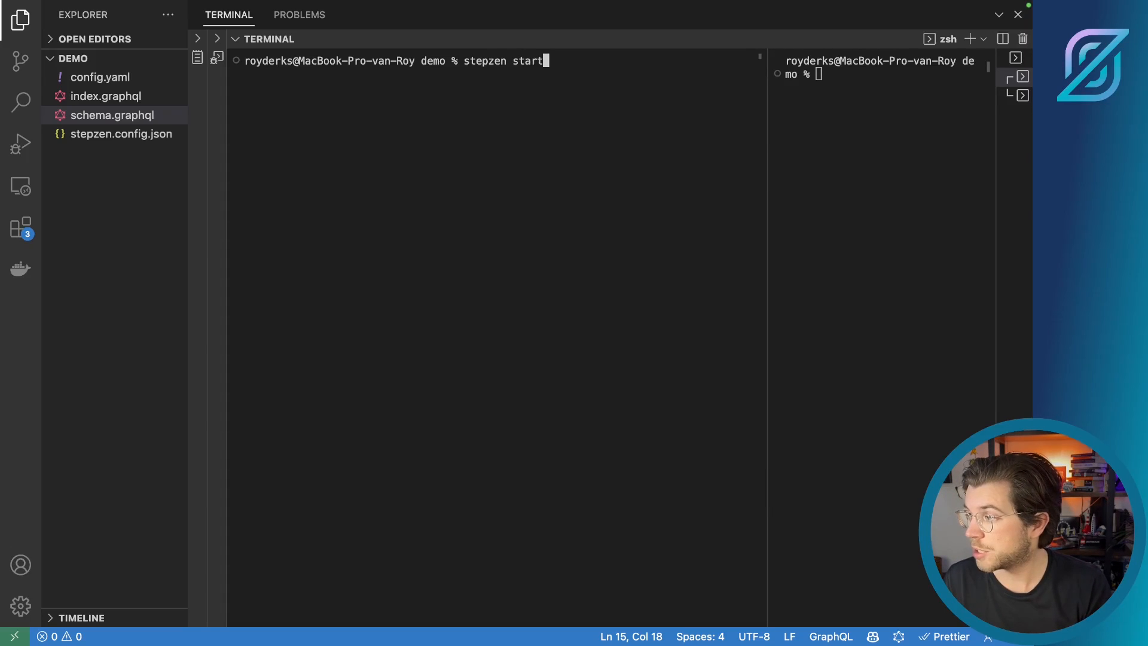
key("Return")
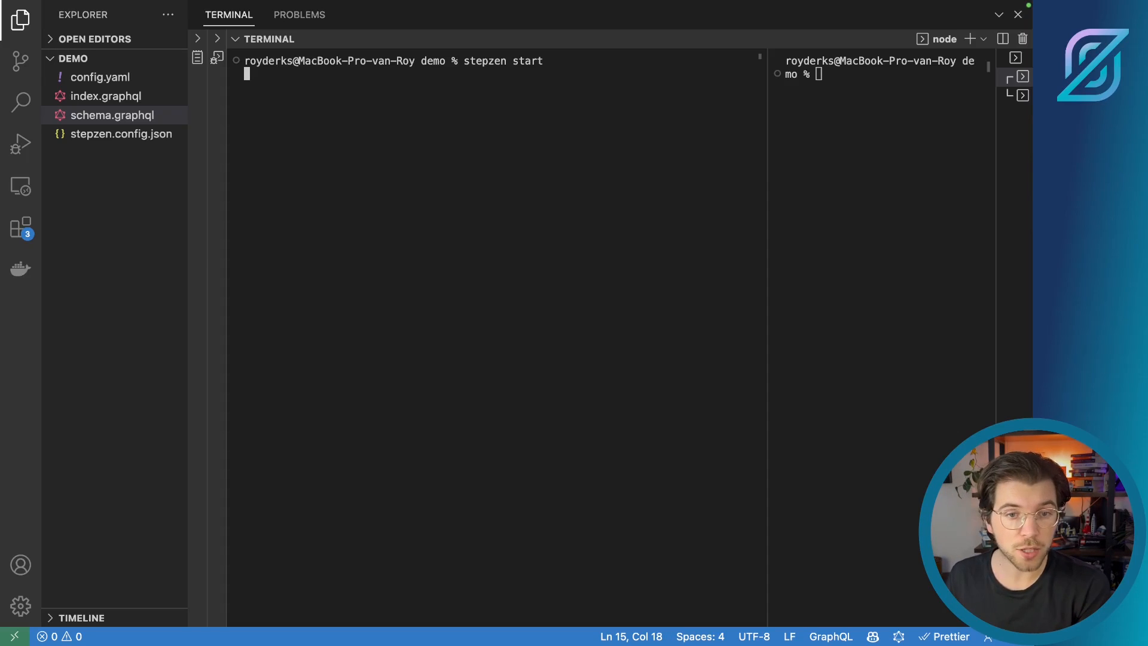
key("Return")
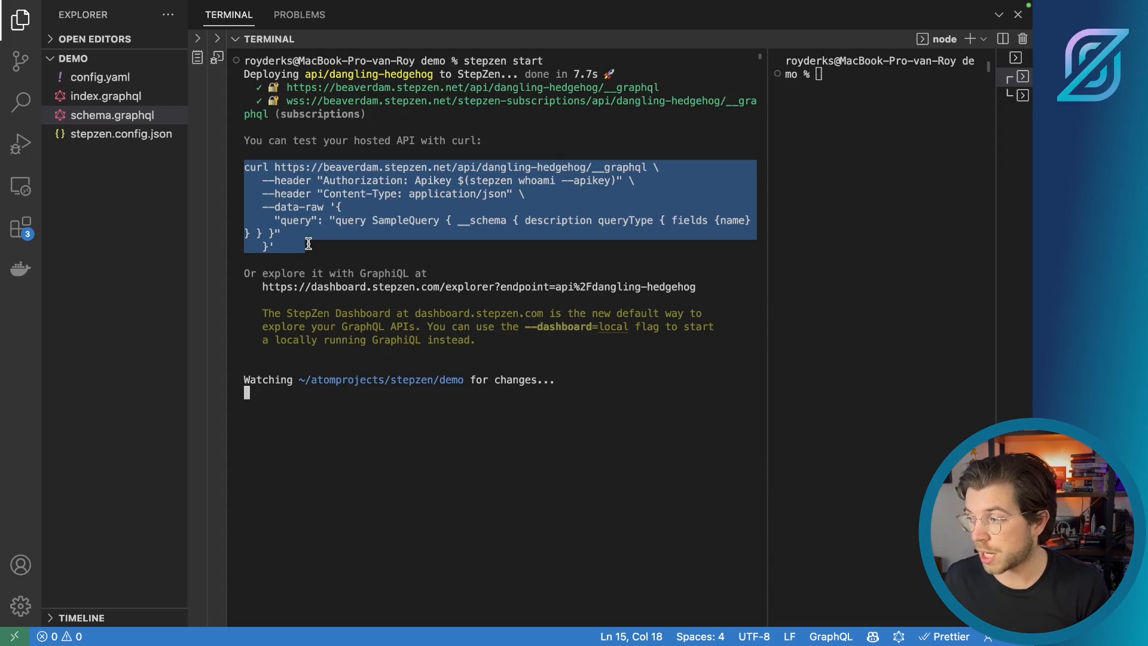
Stop the watcher with Ctrl+C, run the sample curl schema query, then the SampleQuery via stepzen request
left_click(367, 490)
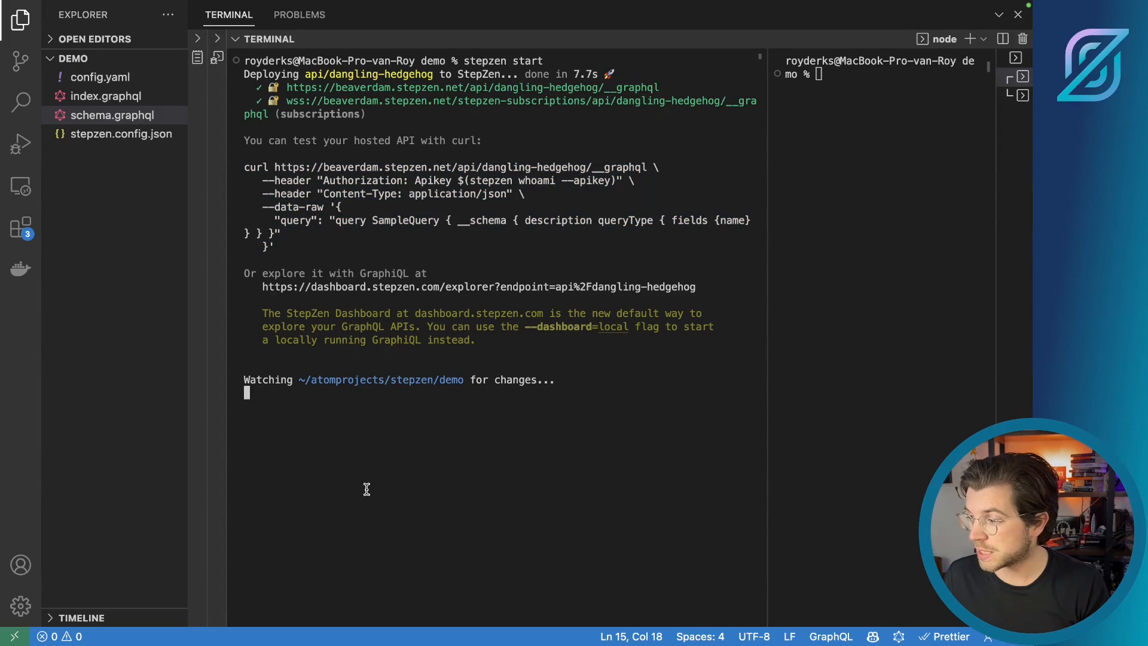
key("ctrl+c")
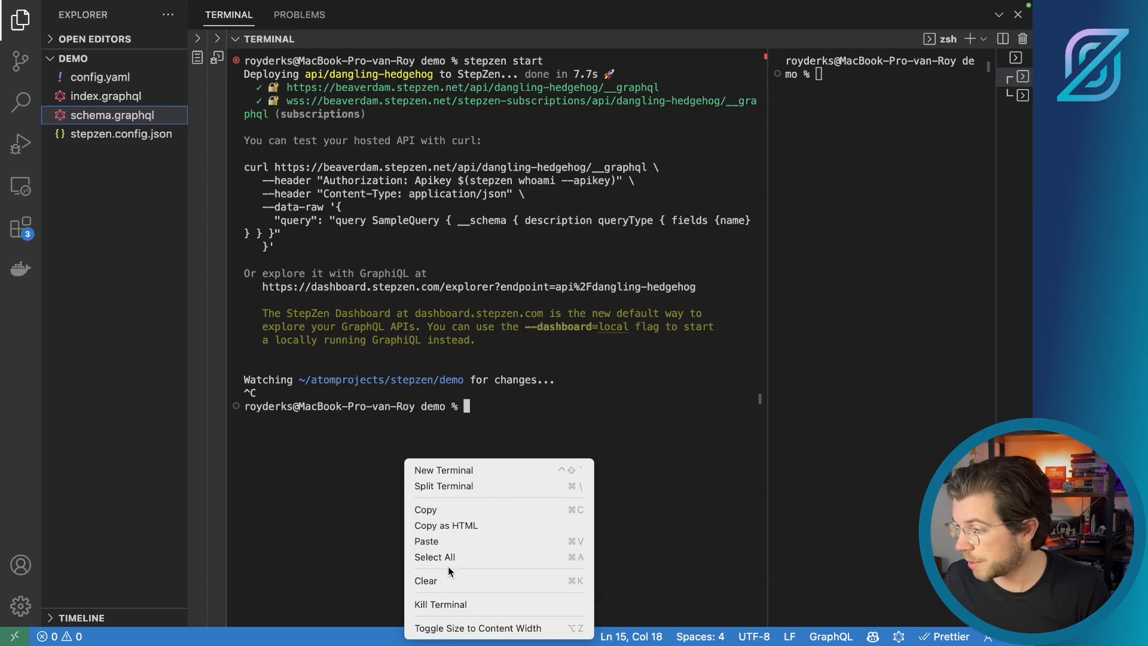
left_click(425, 580)
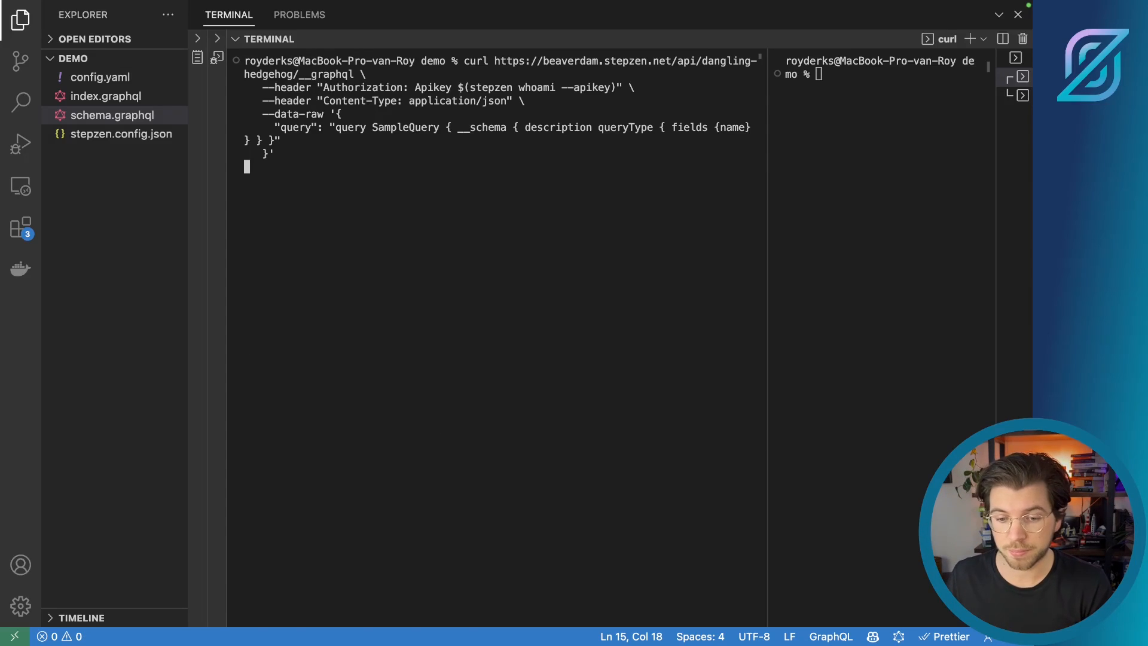
key("Return")
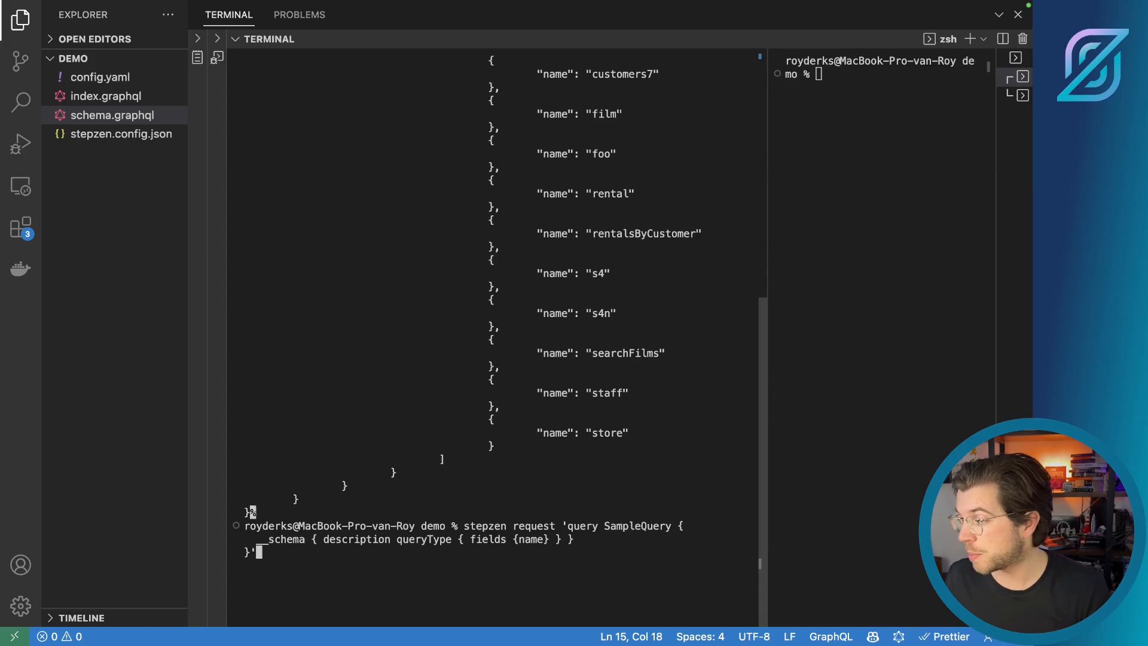
key("Return")
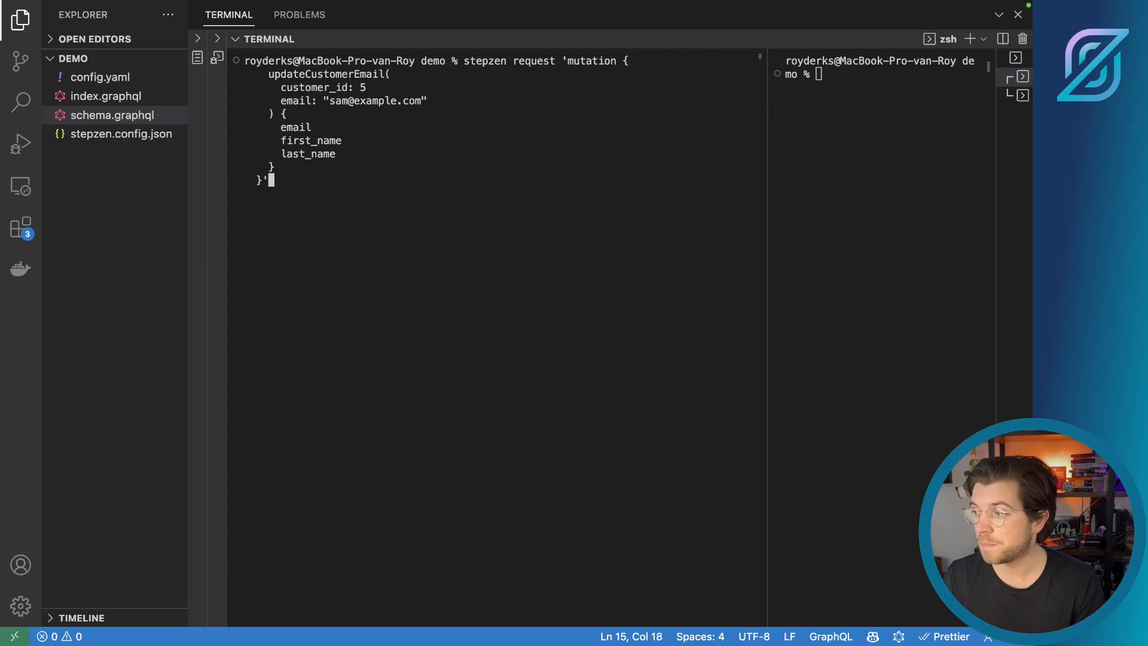
key("Return")
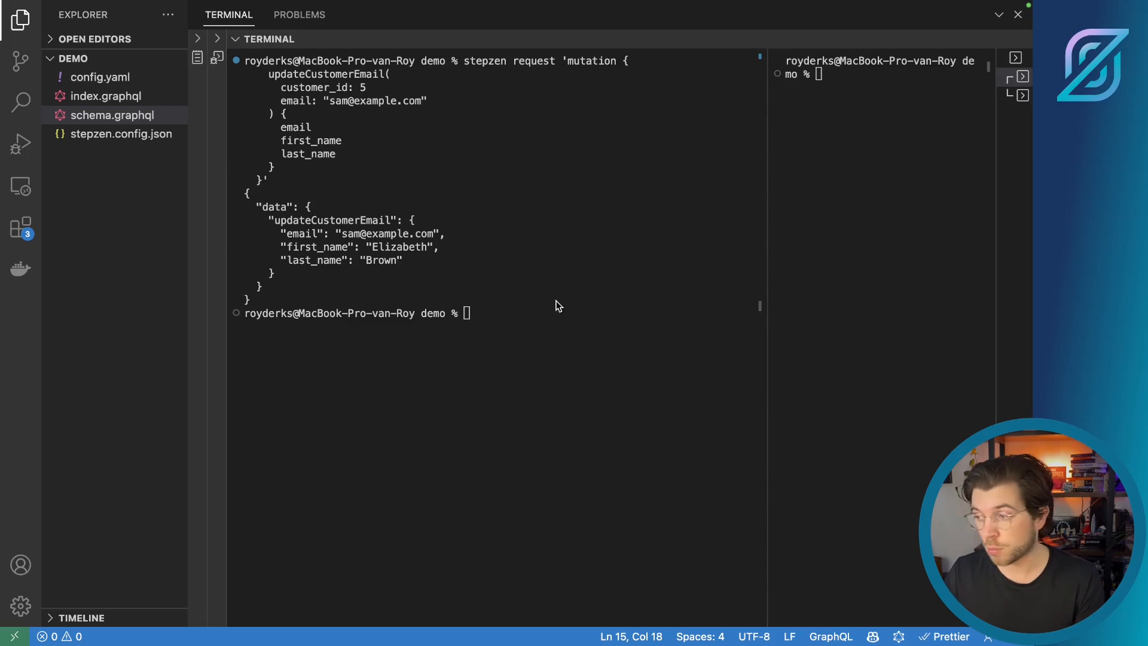
type("stepzen request 'mutation updateUser(")
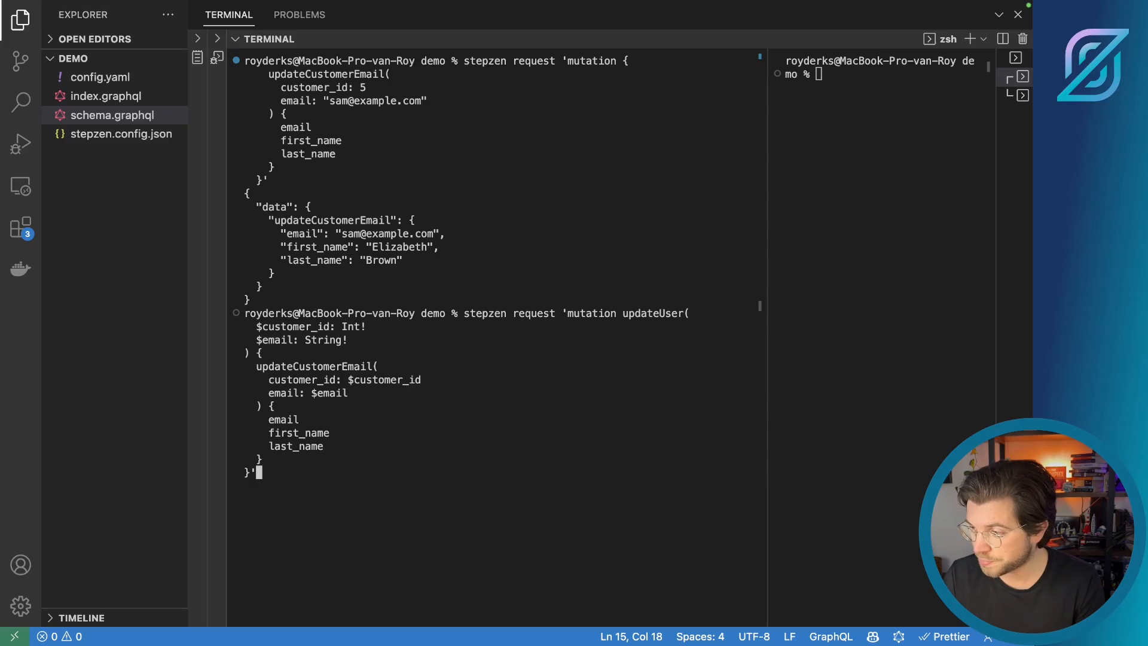
type("\\")
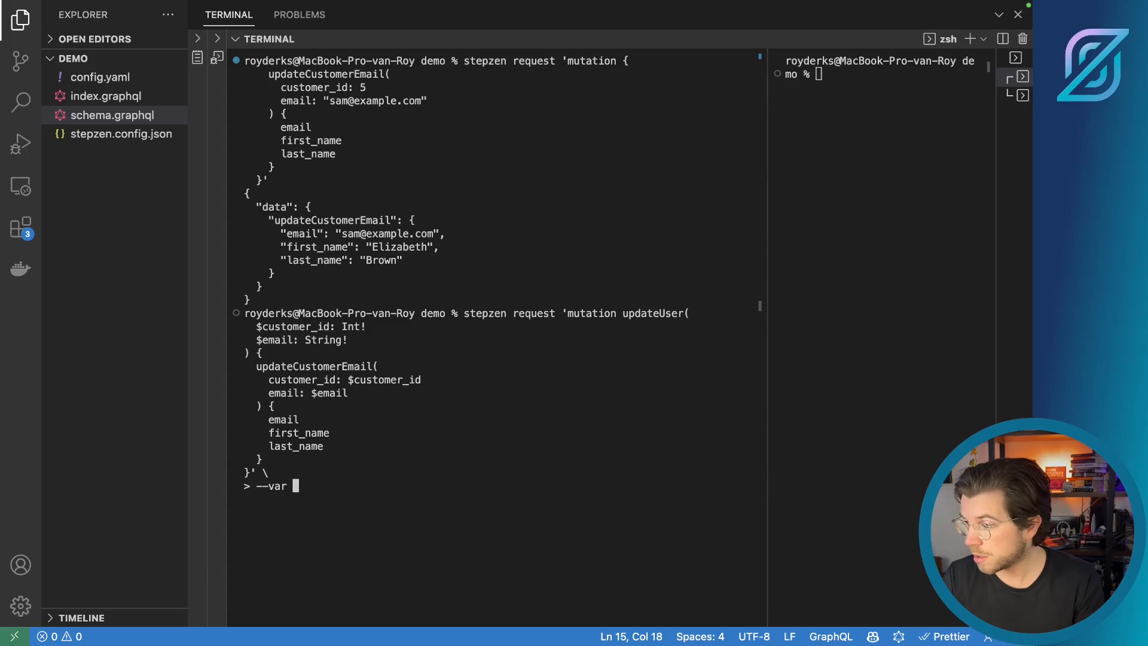
type("custo")
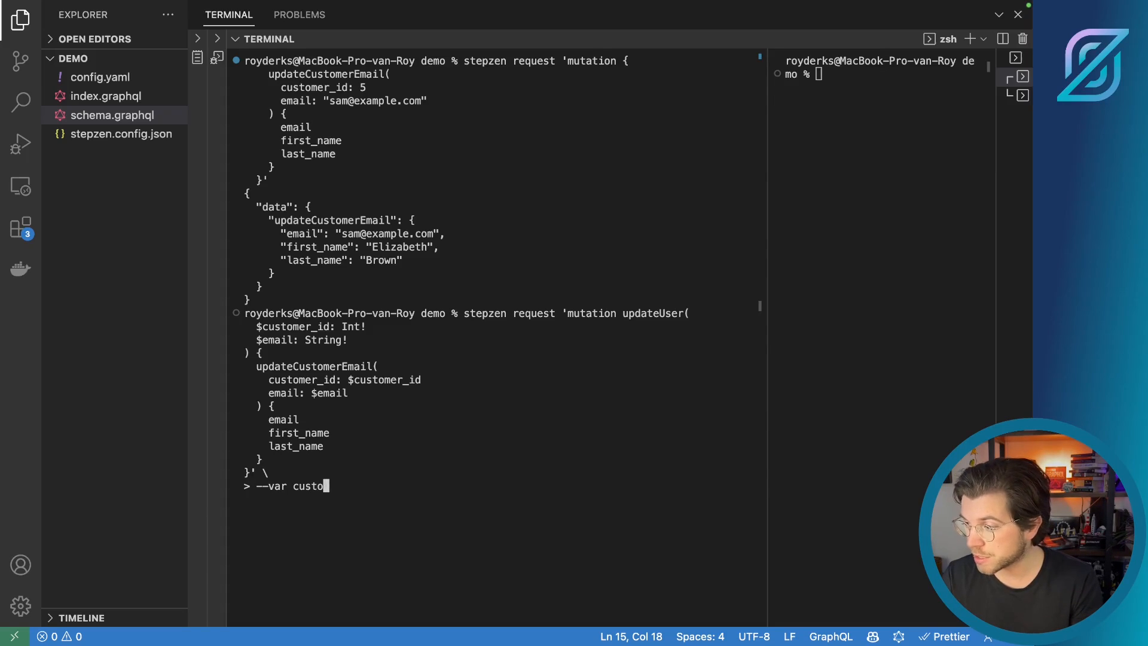
type("mer_id")
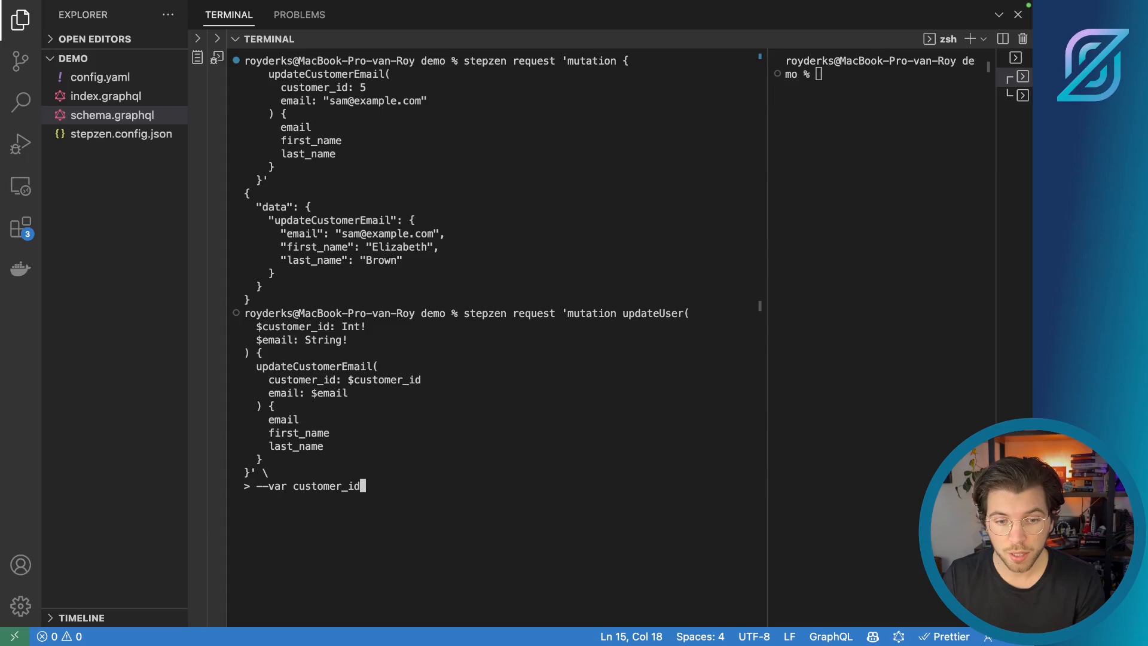
type("=5 \\")
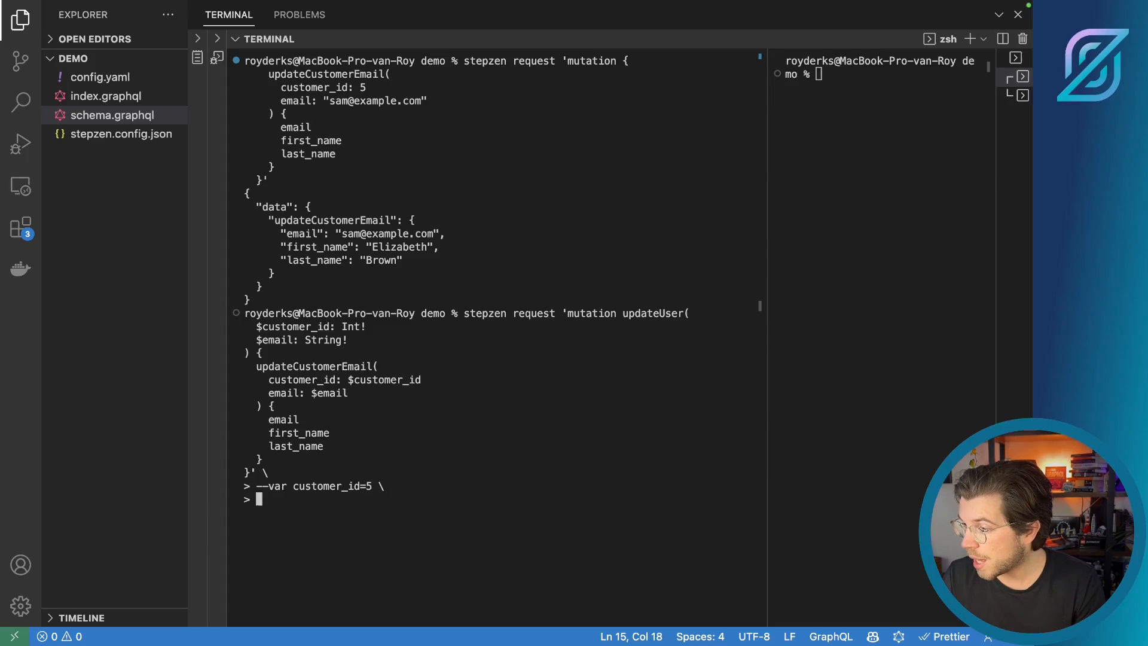
type("--v")
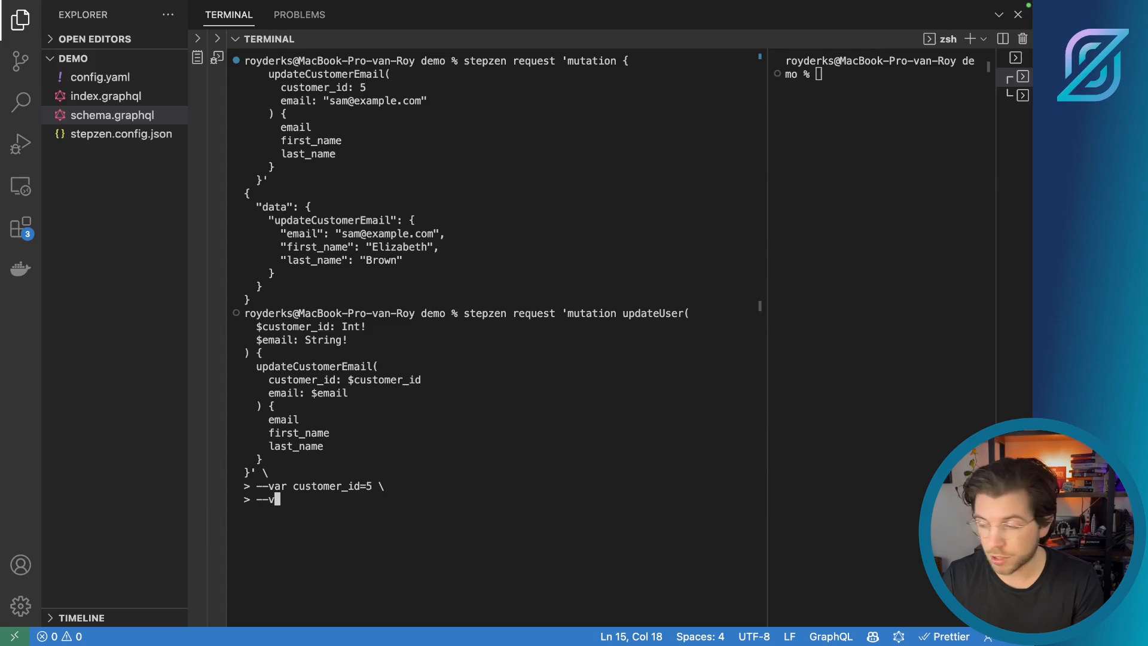
type("ar")
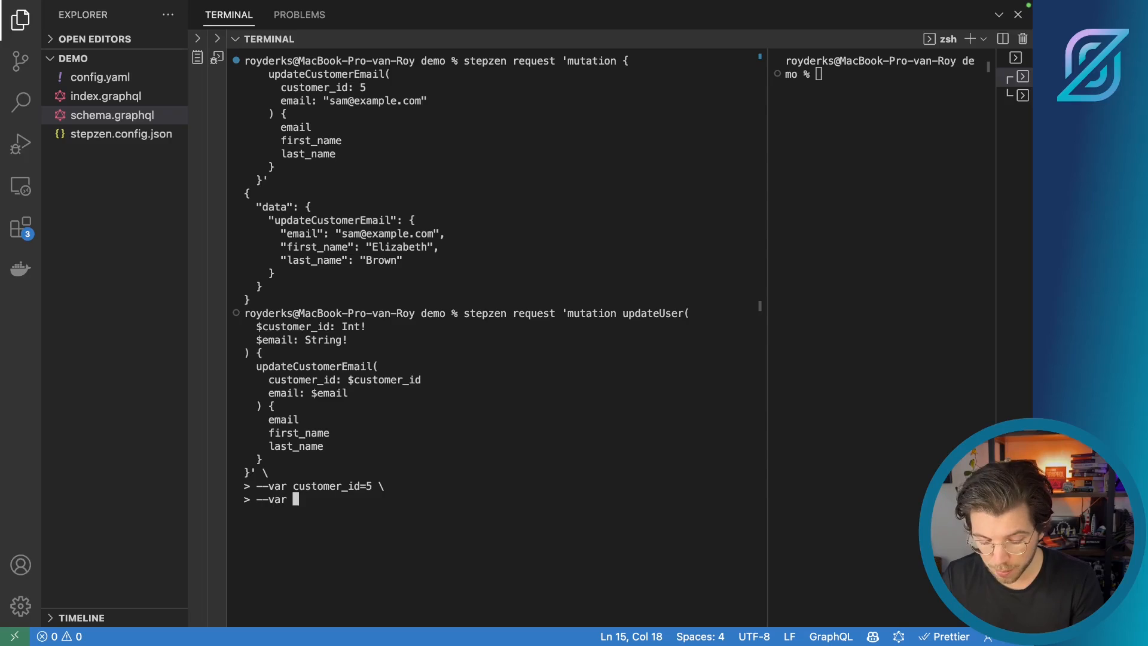
type("email=")
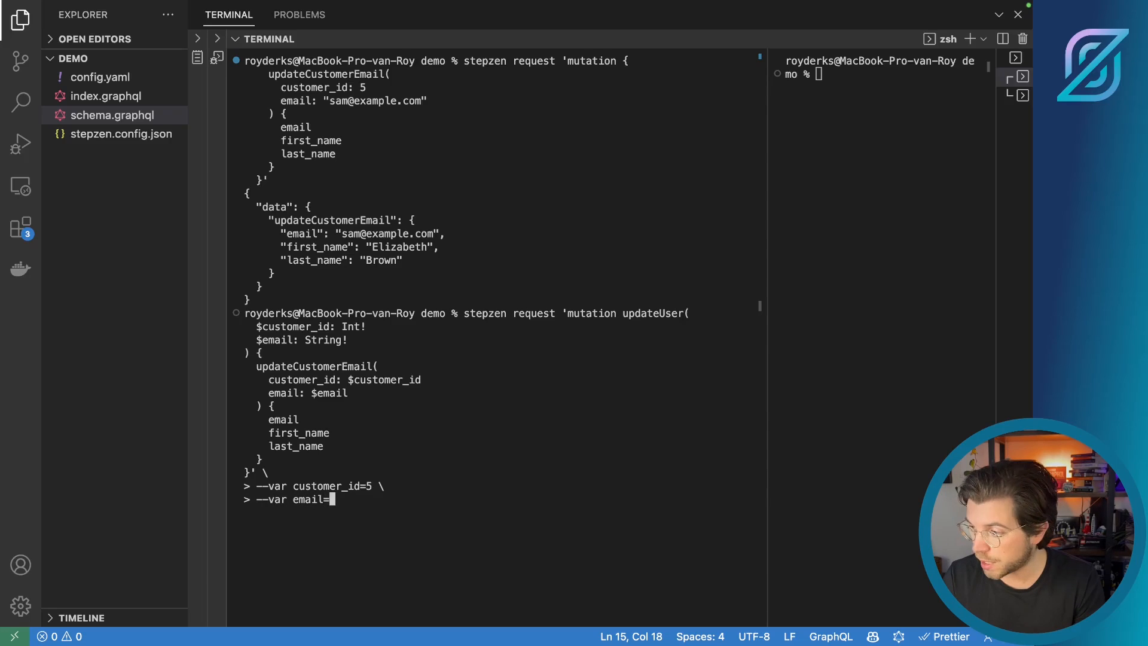
type("sam1@")
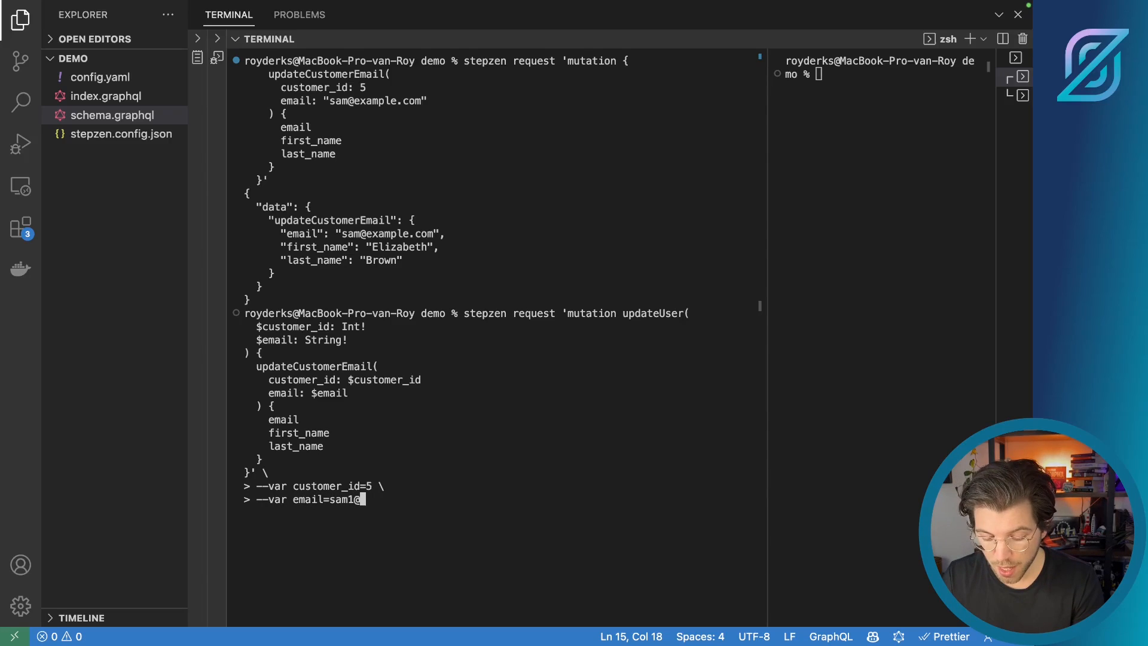
type("example.com")
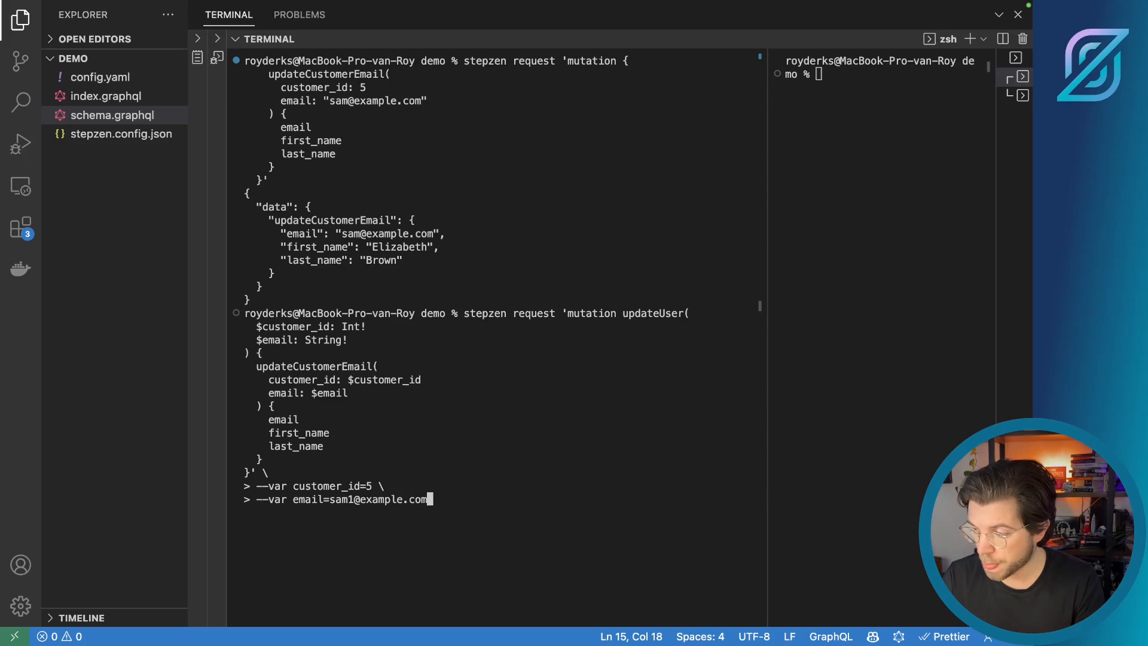
key("Return")
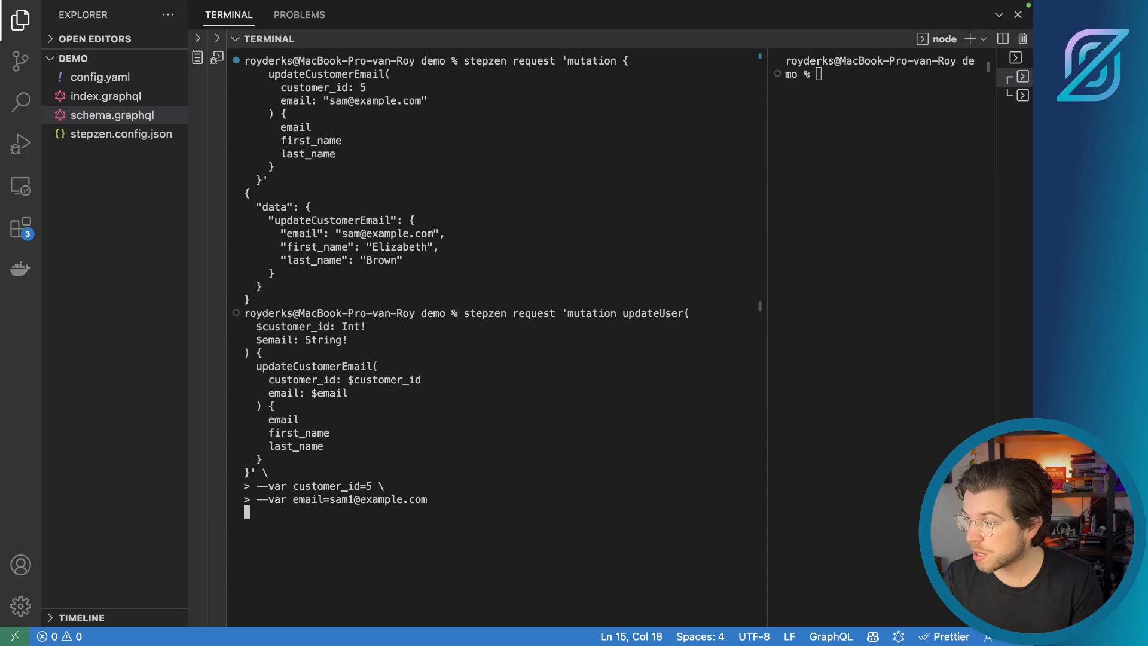
key("Return")
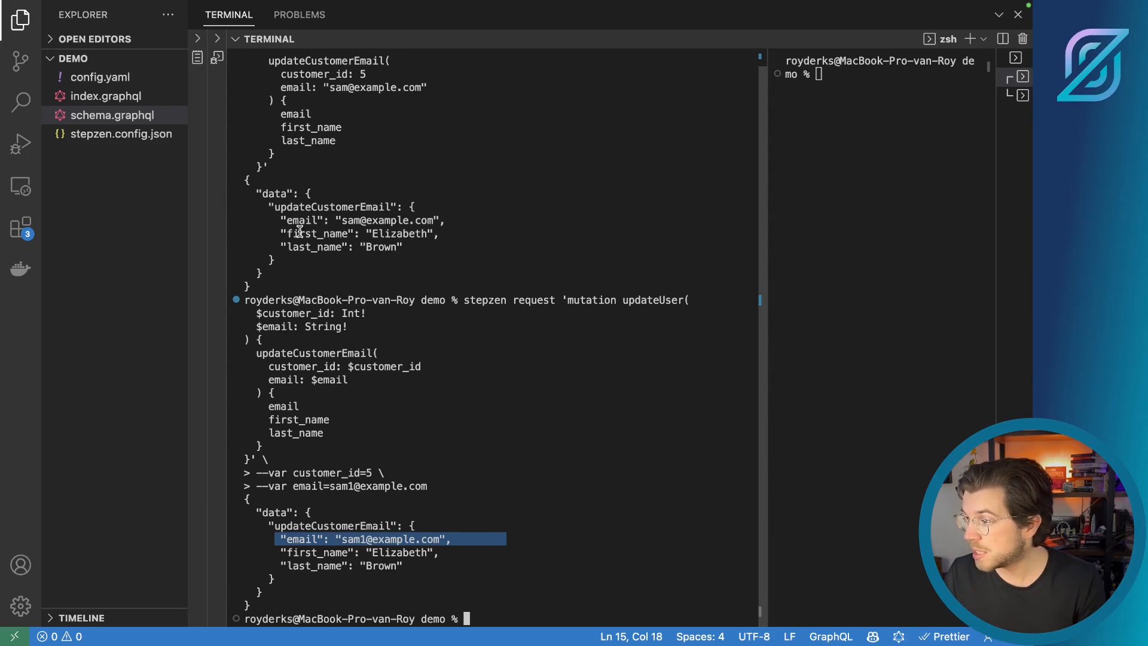
left_click(494, 220)
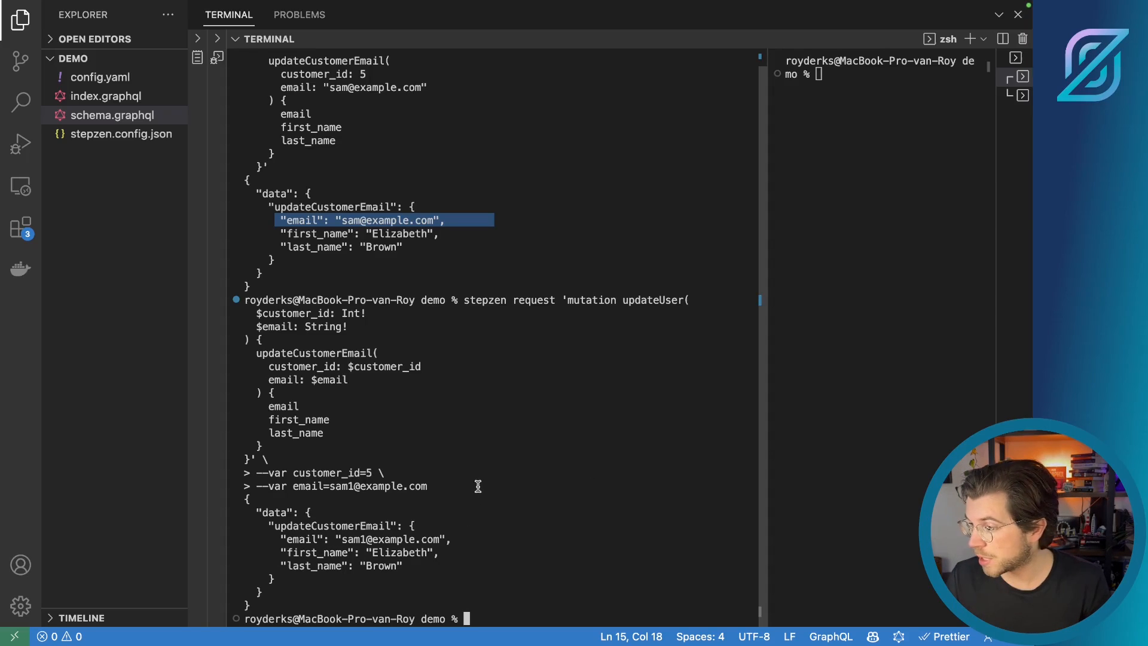
Paste and run the stepzen request subscription for customer_id 5, receiving event #1
right_click(477, 486)
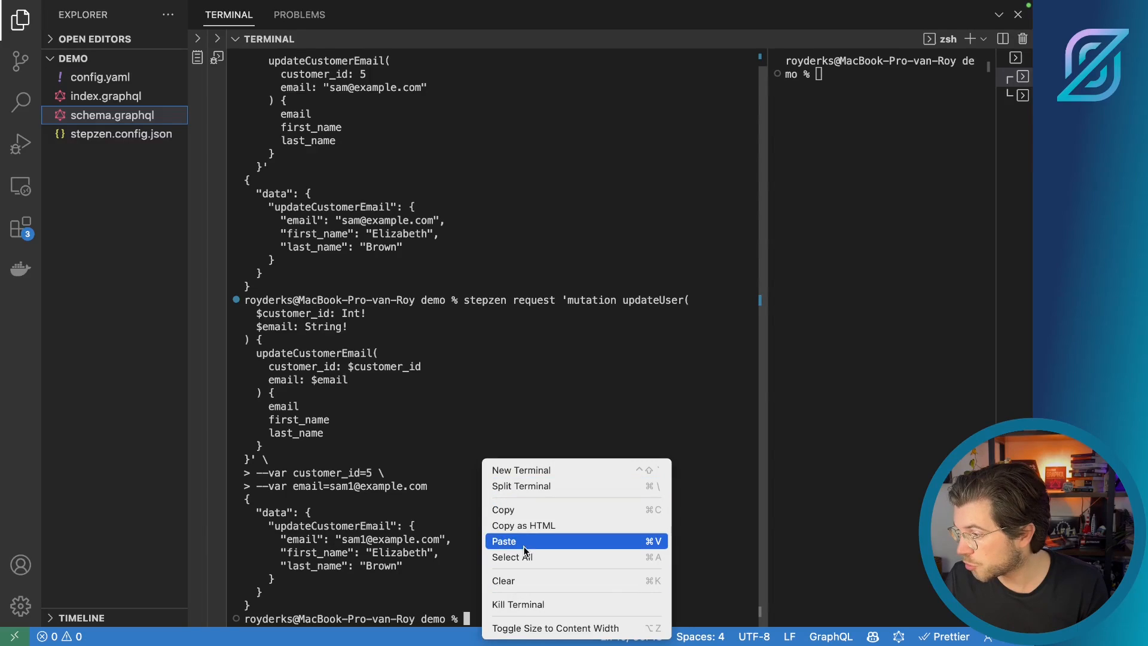
left_click(504, 580)
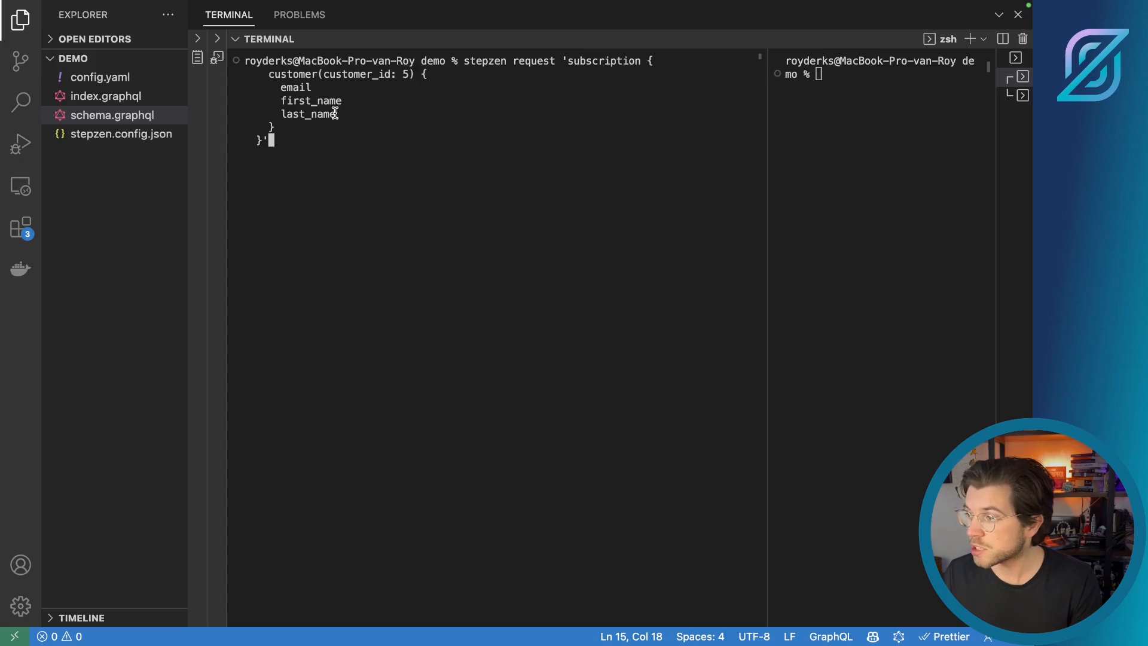
key("Return")
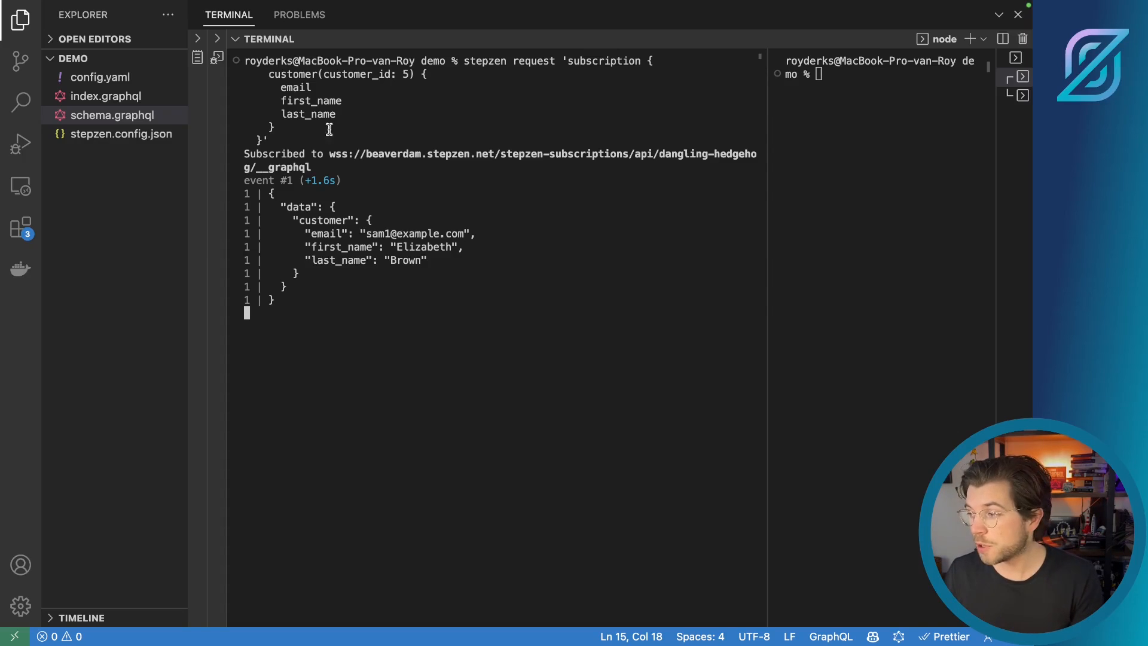
mouse_move(766, 141)
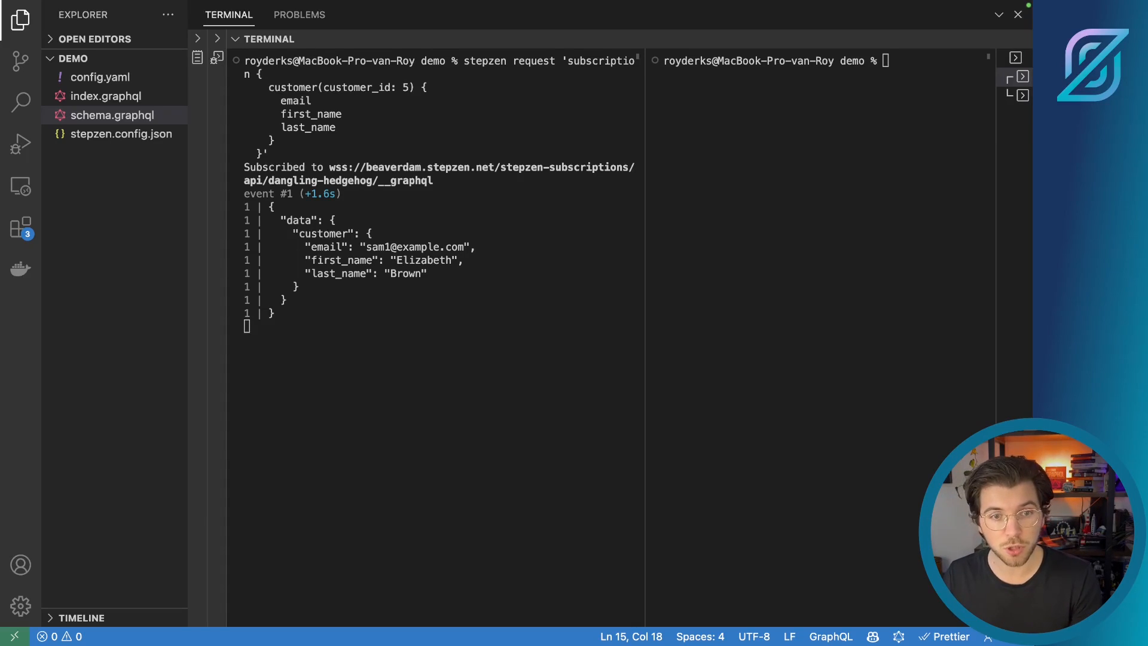
left_click(781, 127)
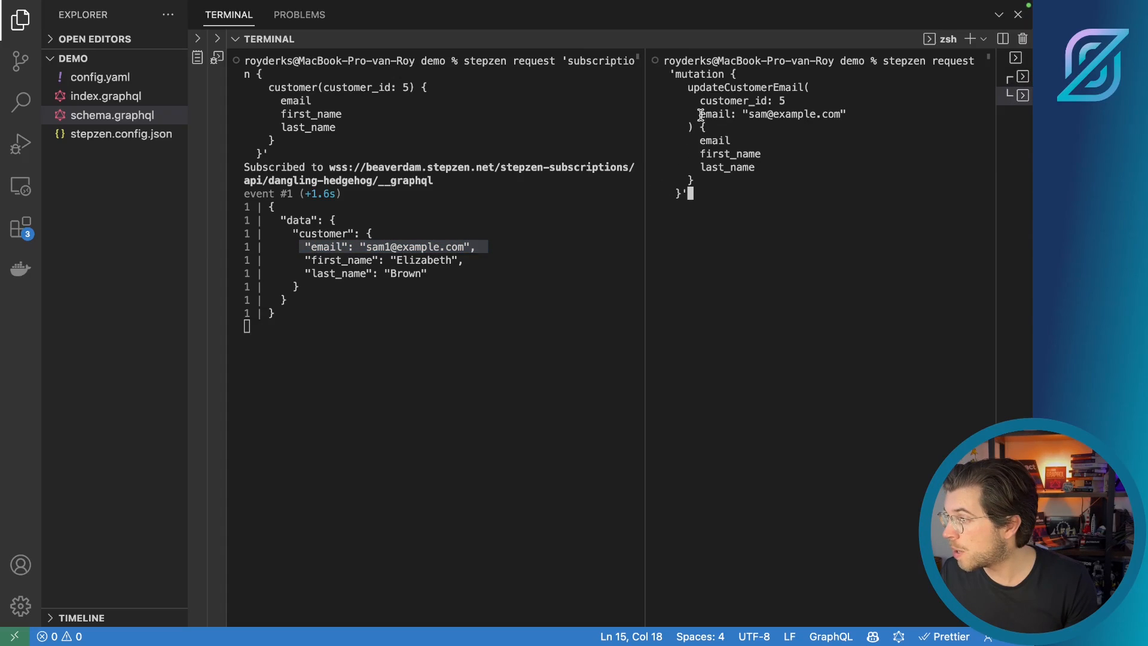
mouse_move(748, 214)
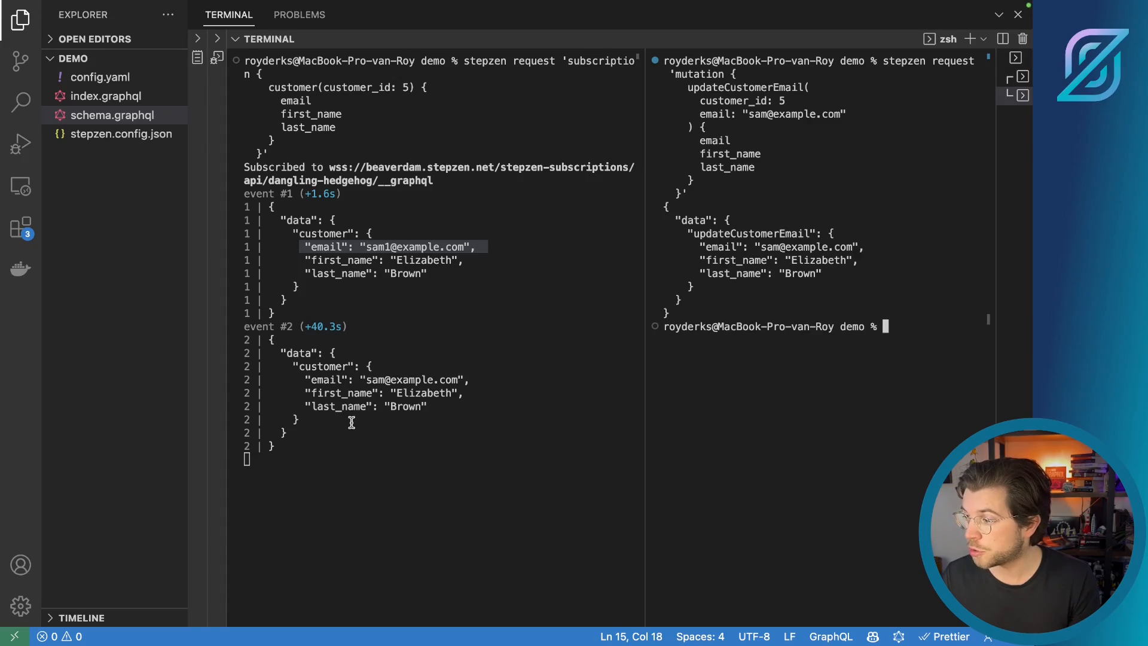
mouse_move(725, 416)
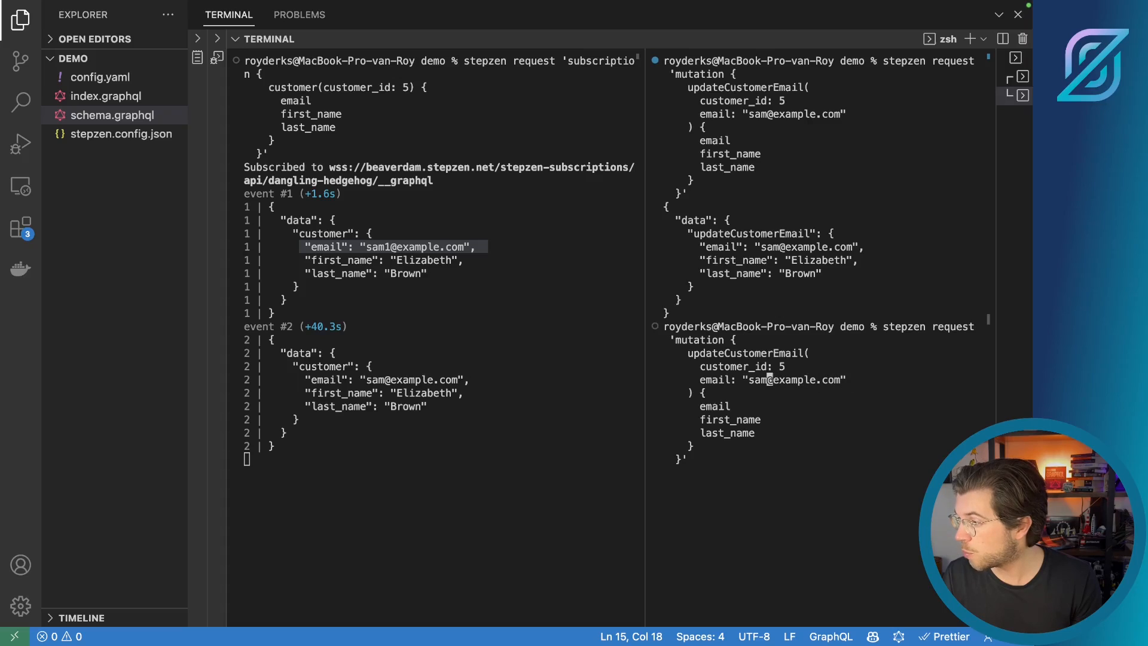
key("Return")
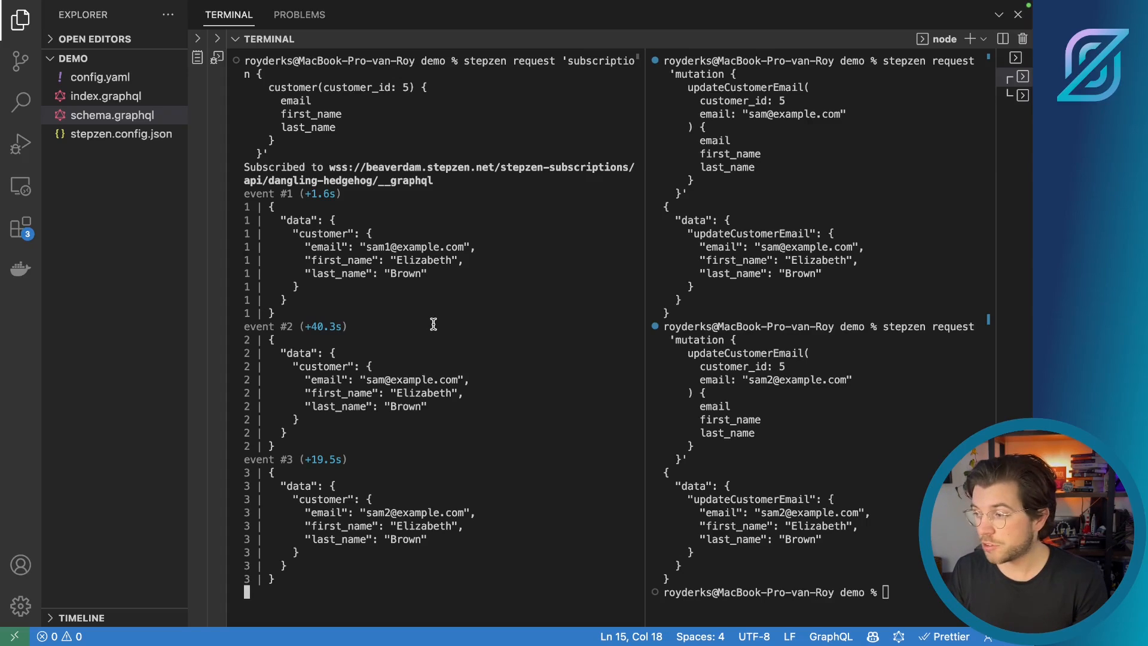
key("ctrl+c")
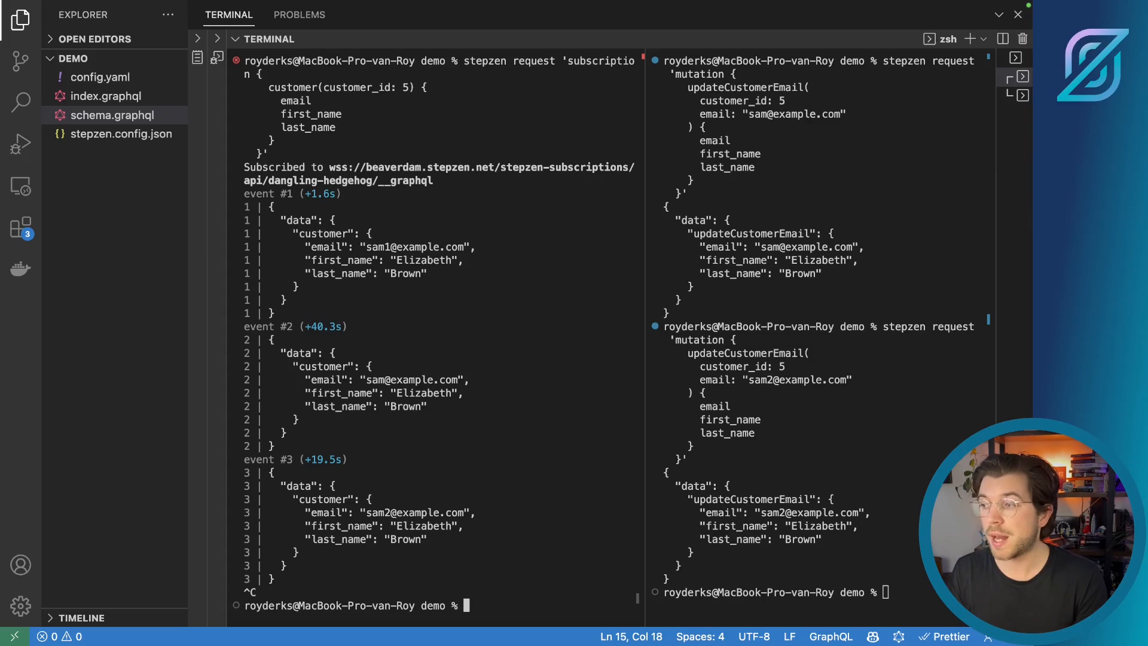
mouse_move(541, 396)
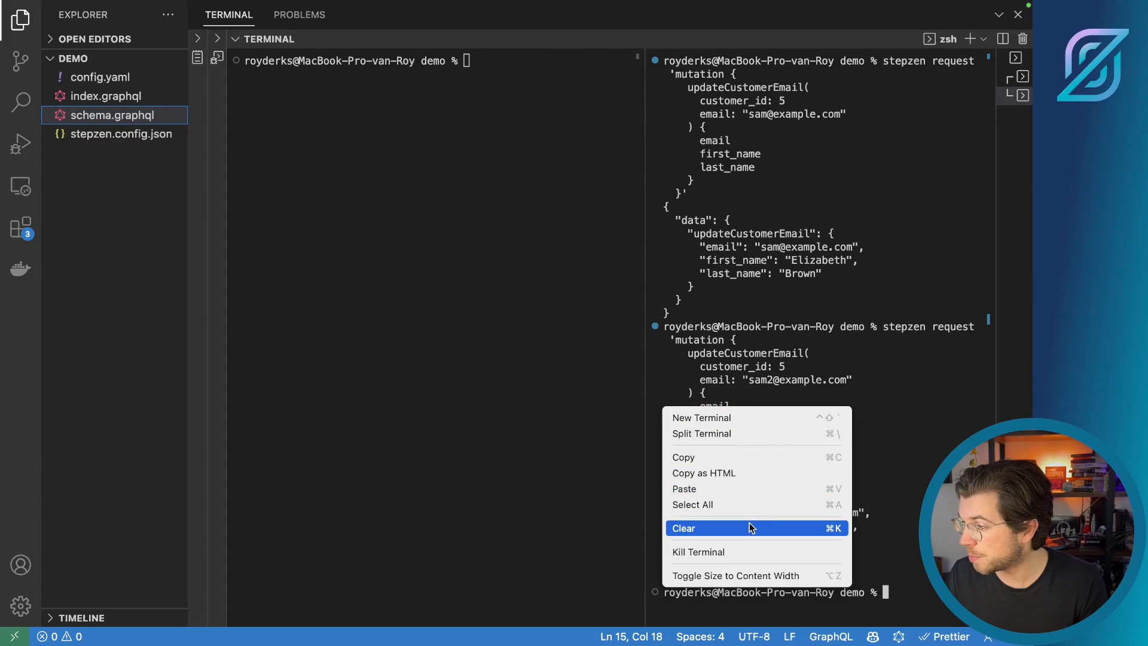
Clear the second terminal and create a new operations.graphql file holding the customer query
left_click(683, 528)
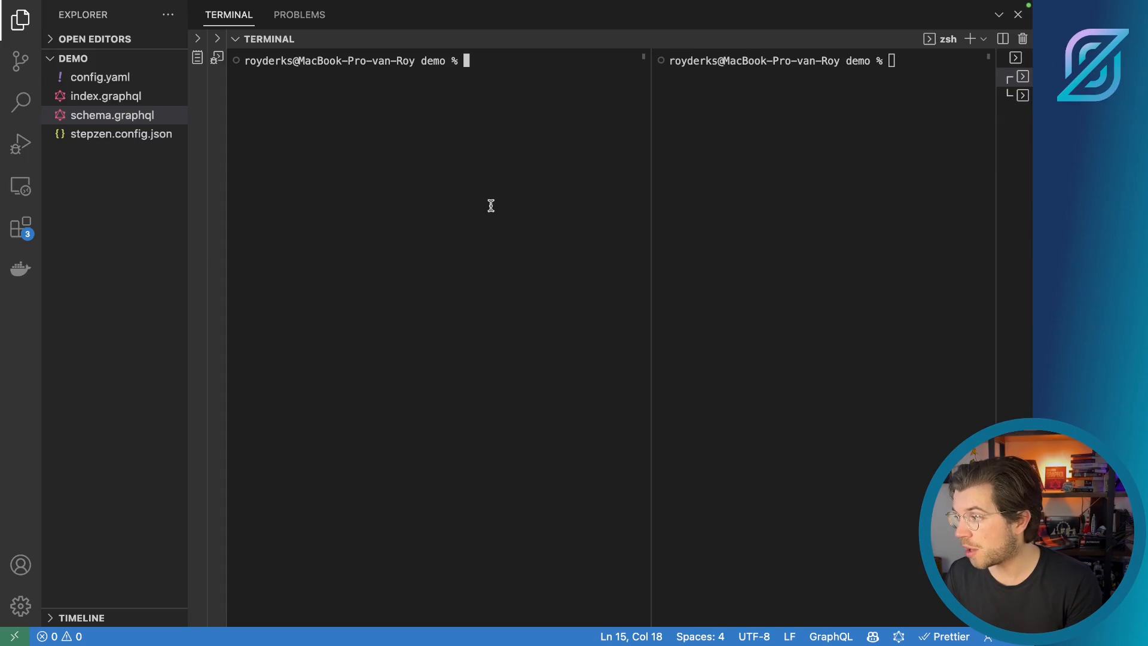
mouse_move(327, 177)
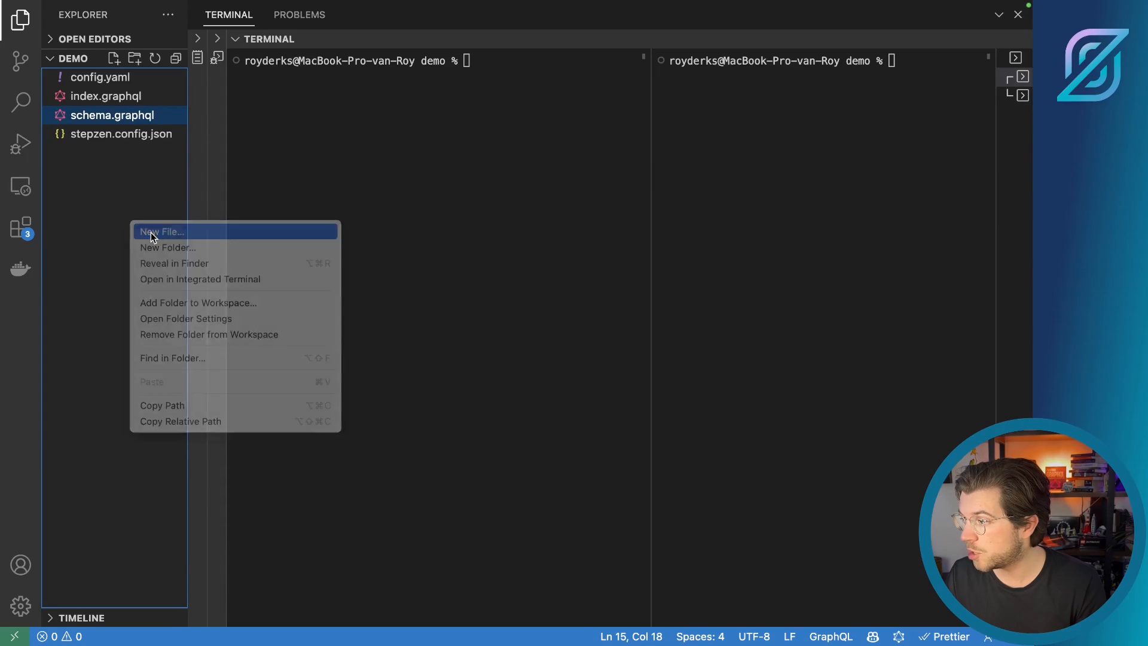
left_click(162, 231)
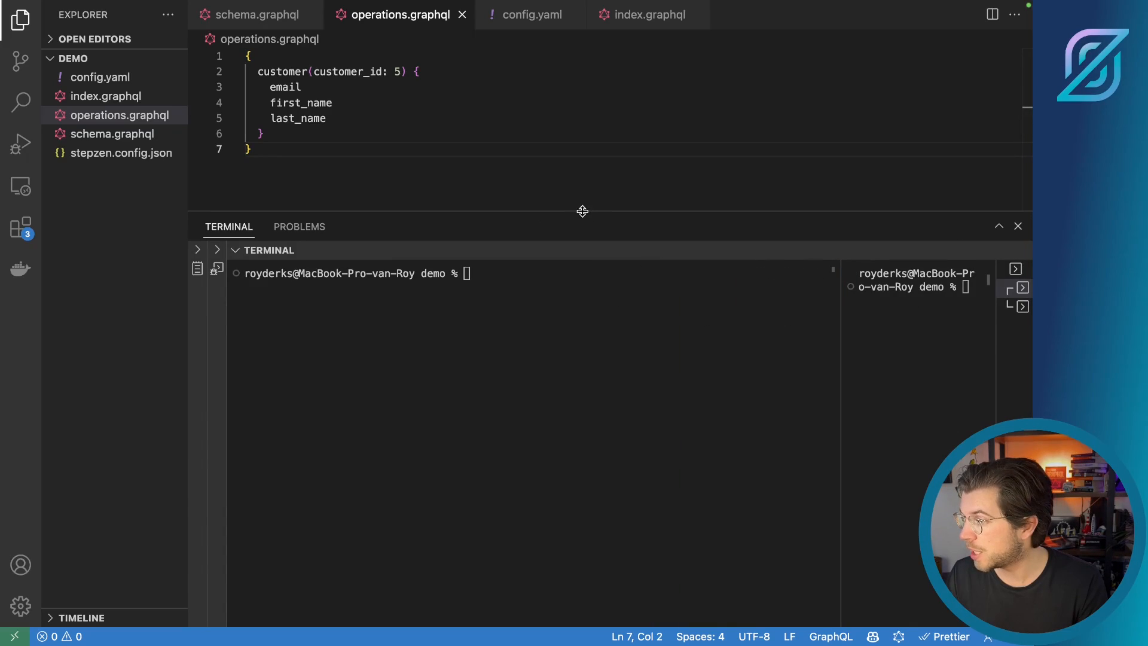
Run stepzen request "$(cat operations.graphql)" to return customer 5's data
type("s")
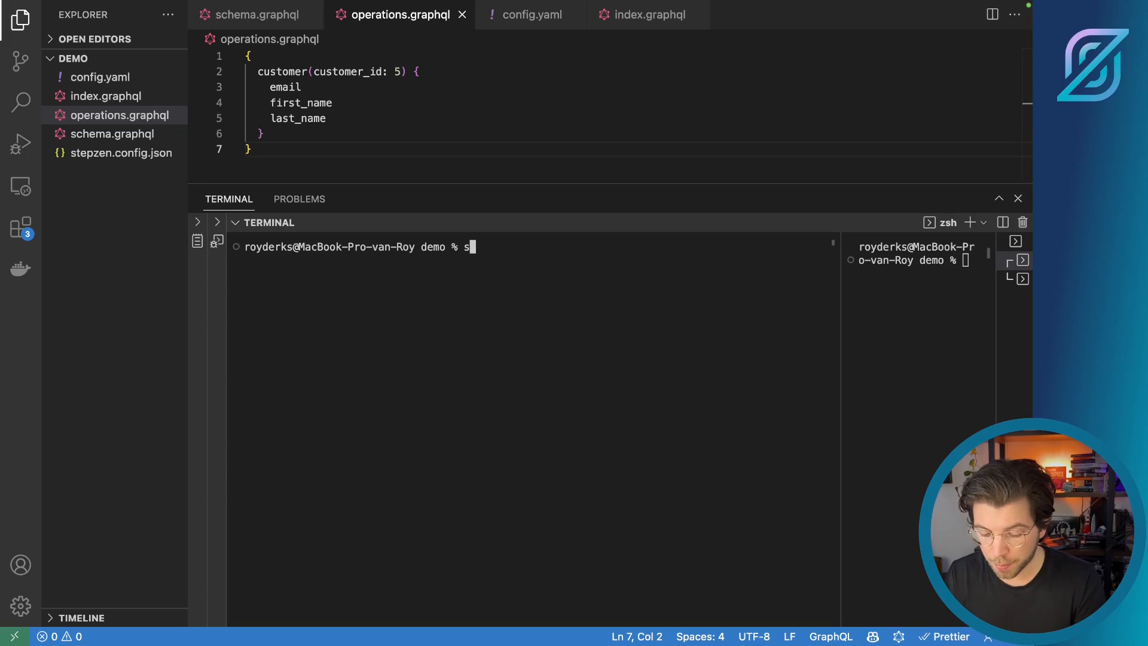
type("tepzenn requyis")
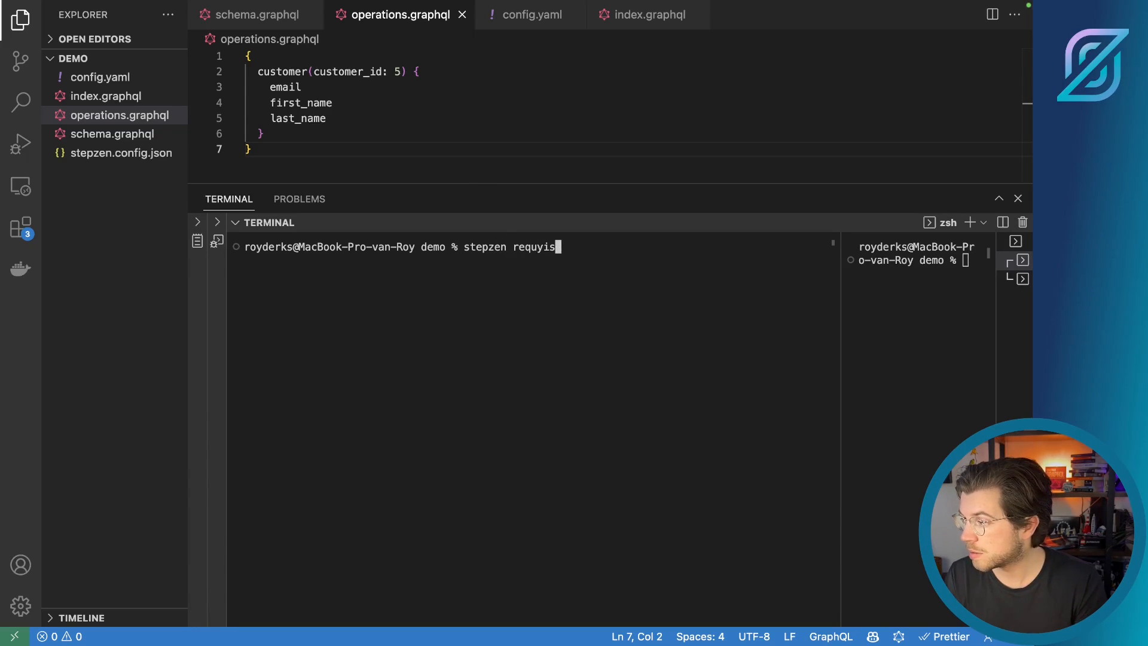
type("request")
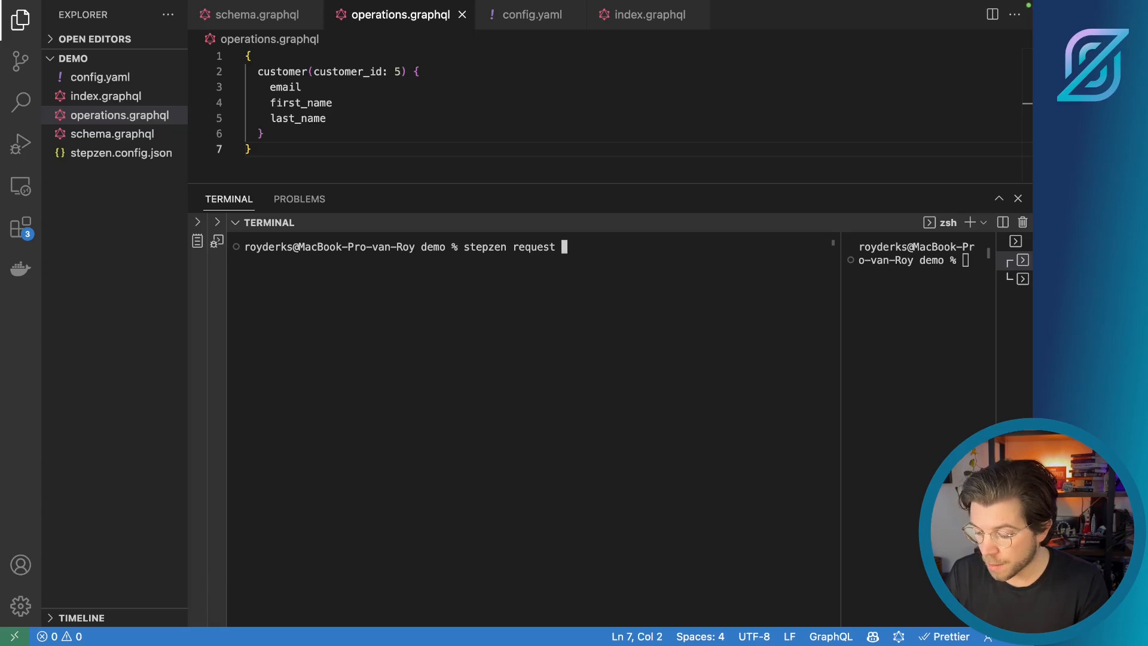
type("\"$")
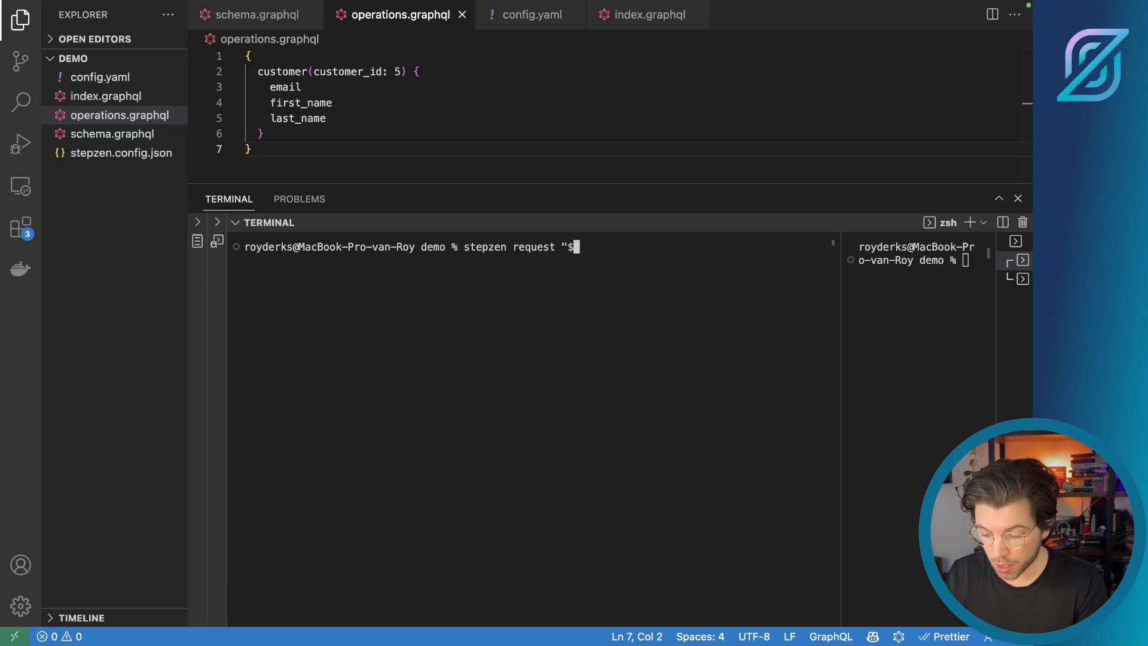
type("(cat")
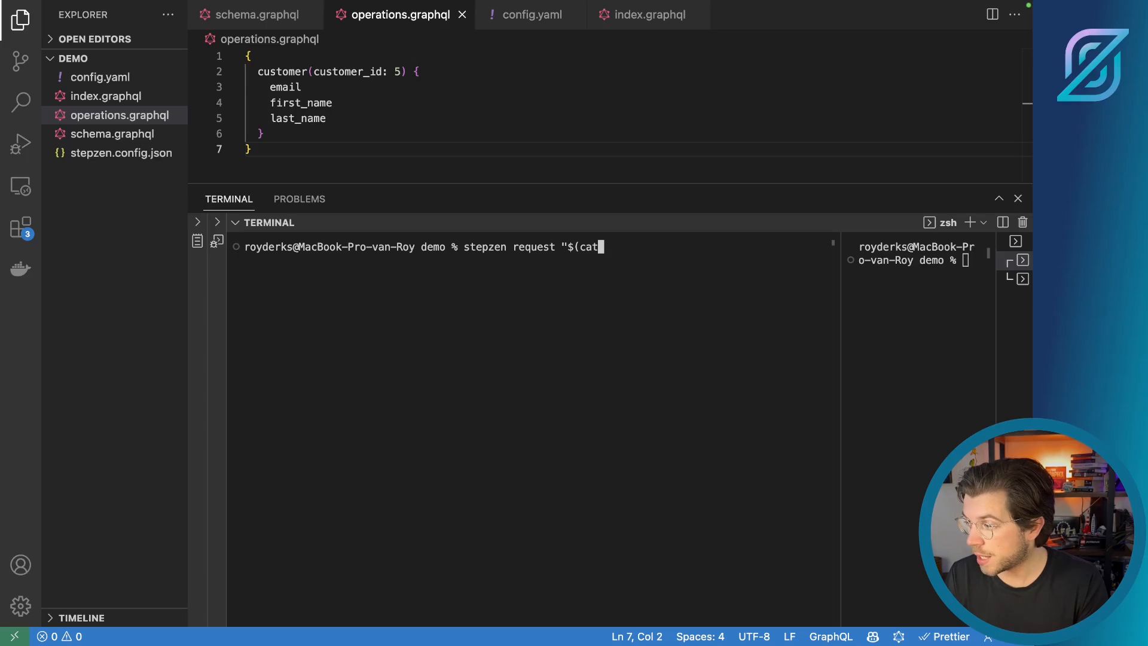
type("operation")
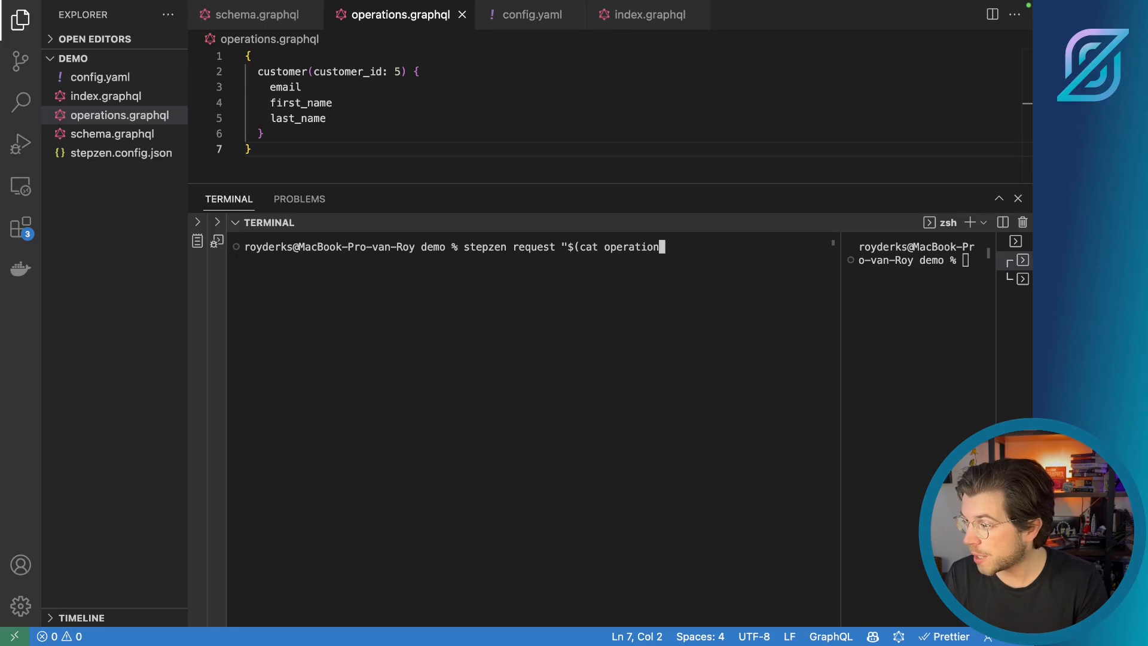
type("s.graphql")
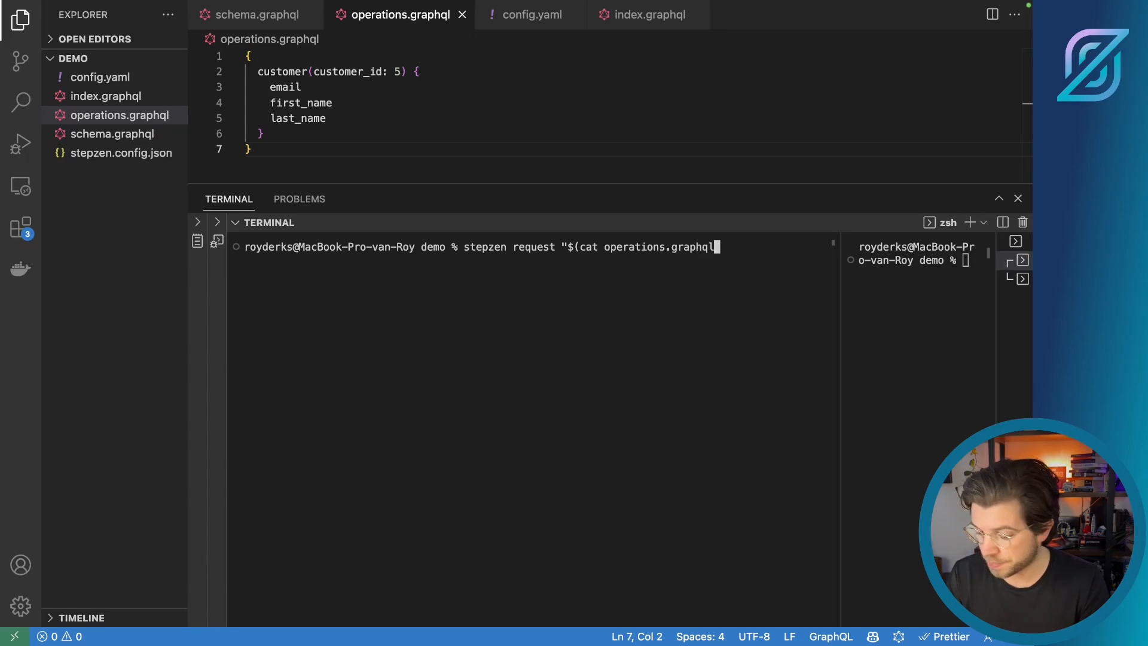
type(")\"")
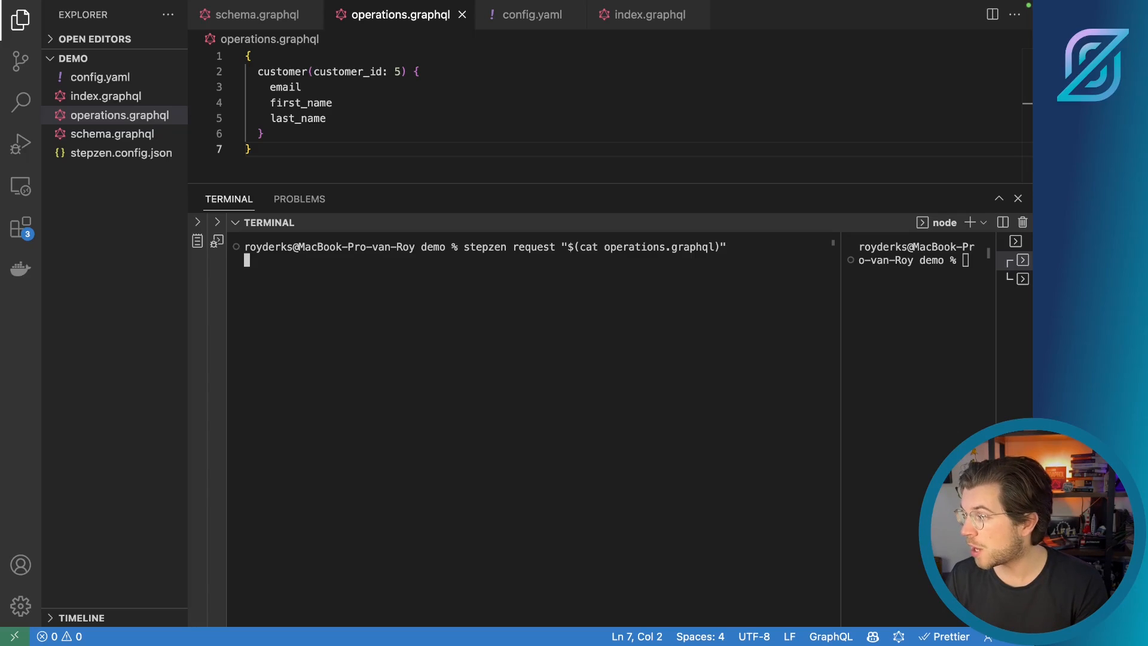
key("Return")
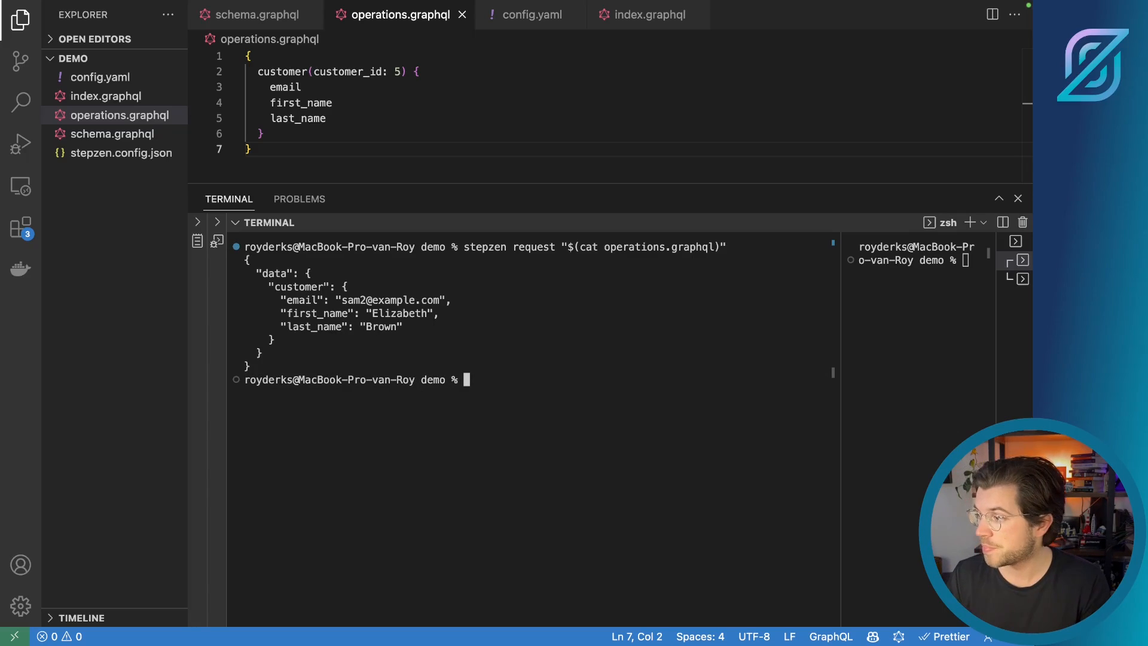
mouse_move(246, 50)
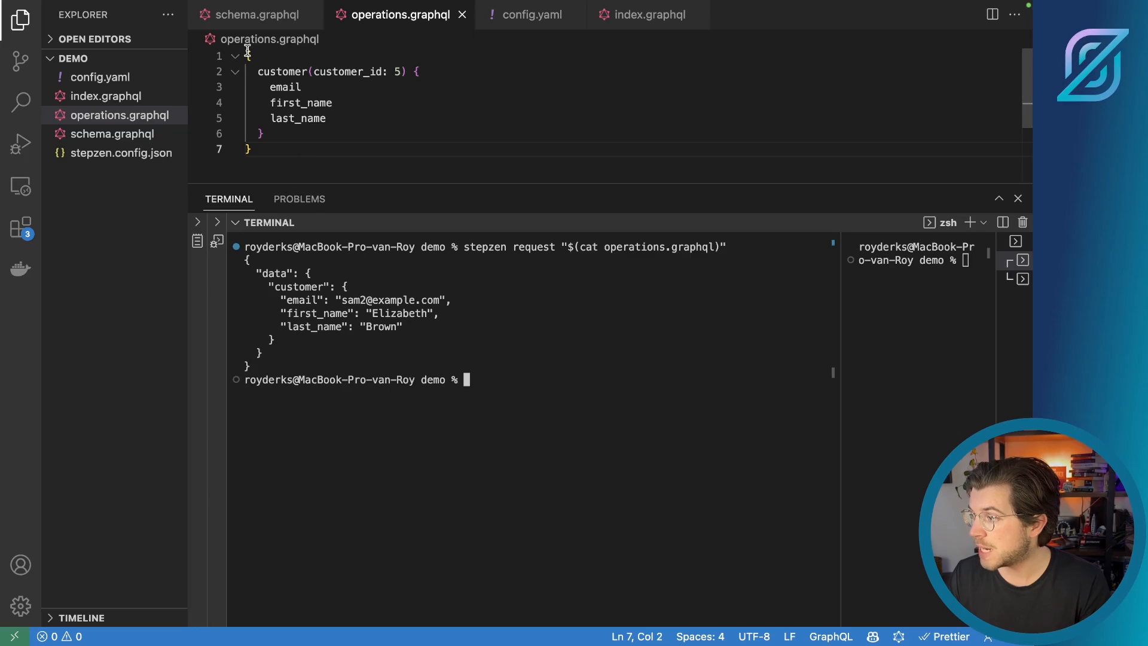
Name the query GetUser and add a second query named GetUserEmail in operations.graphql
left_click(248, 56)
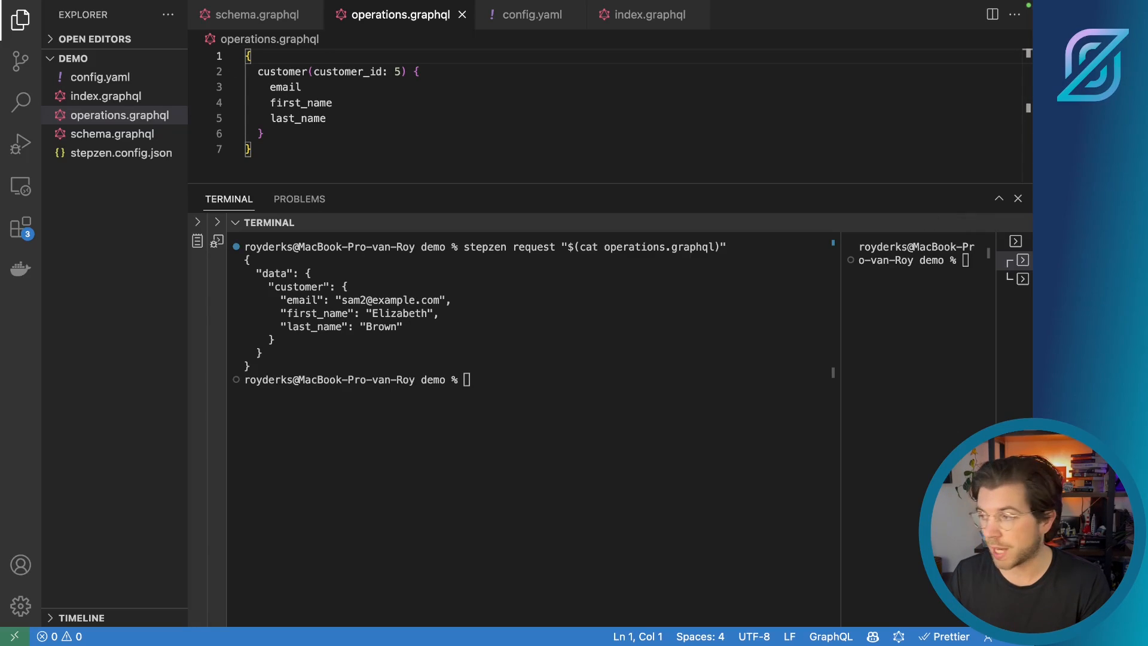
type("query")
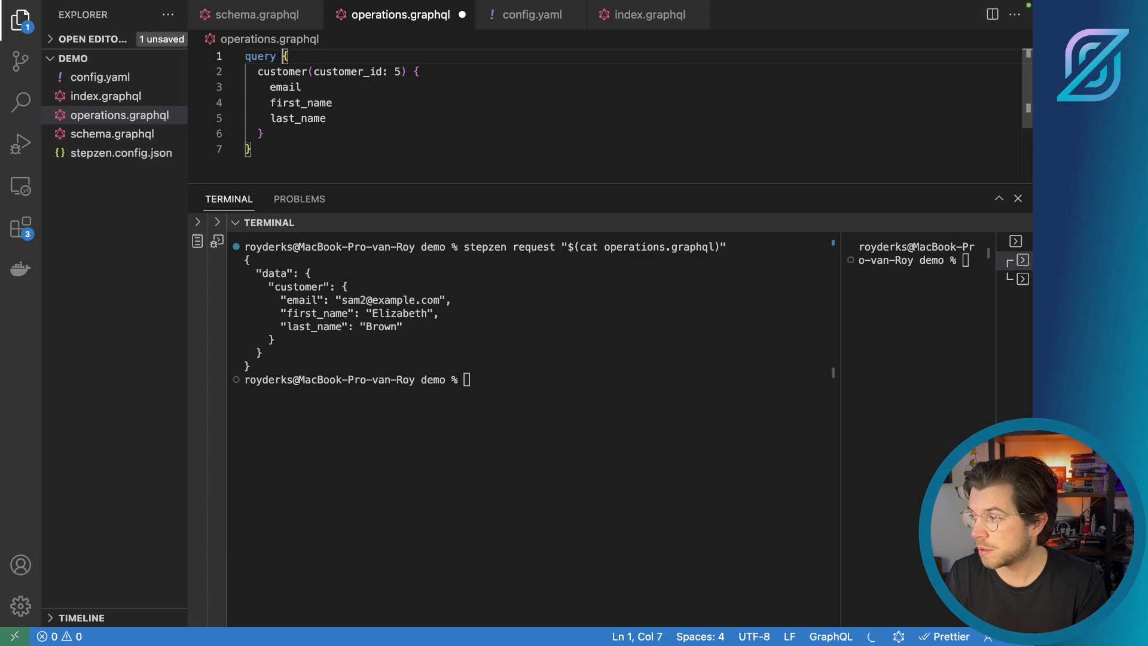
type("GetUser")
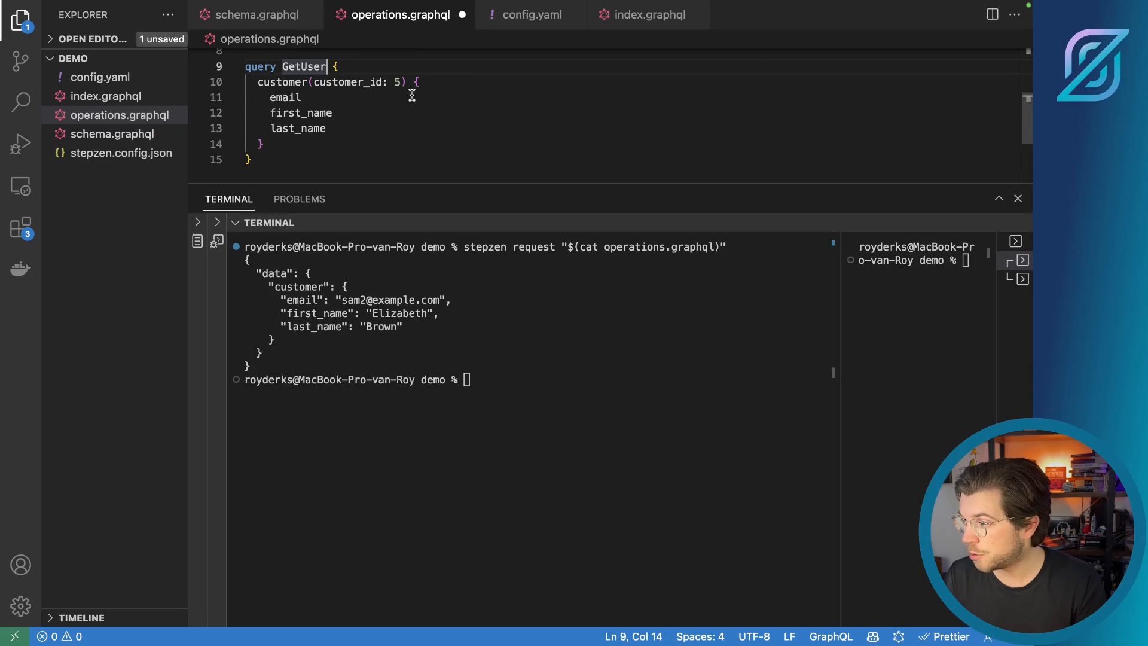
type("Email")
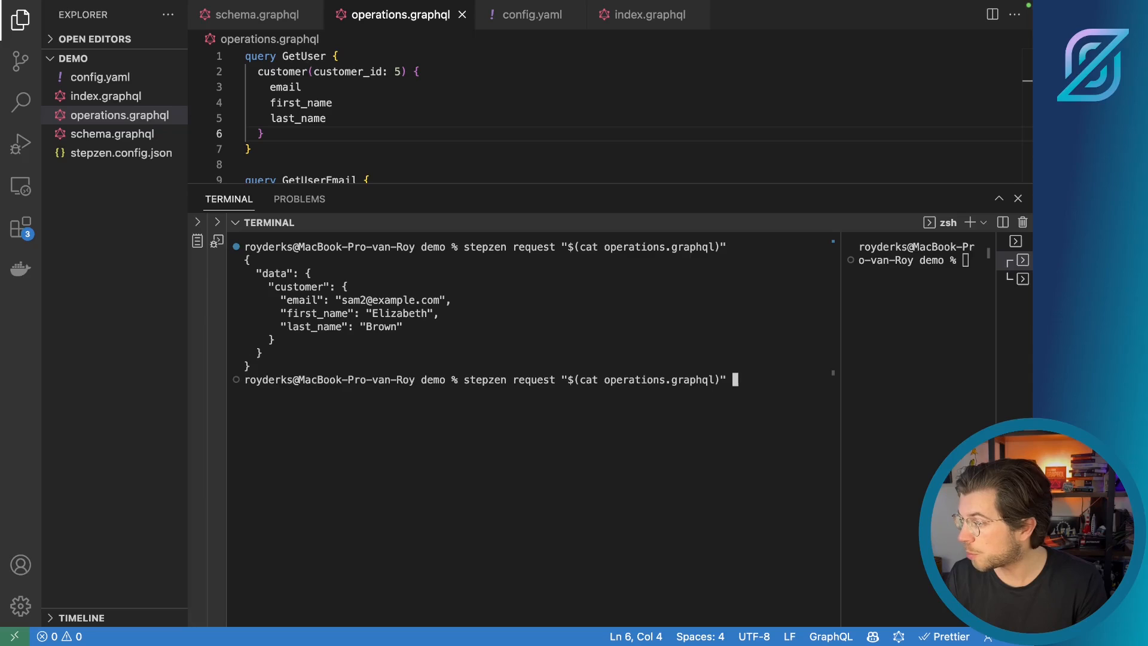
Run the request with --operation-name GetUser, returning full customer details
type("--operation-name")
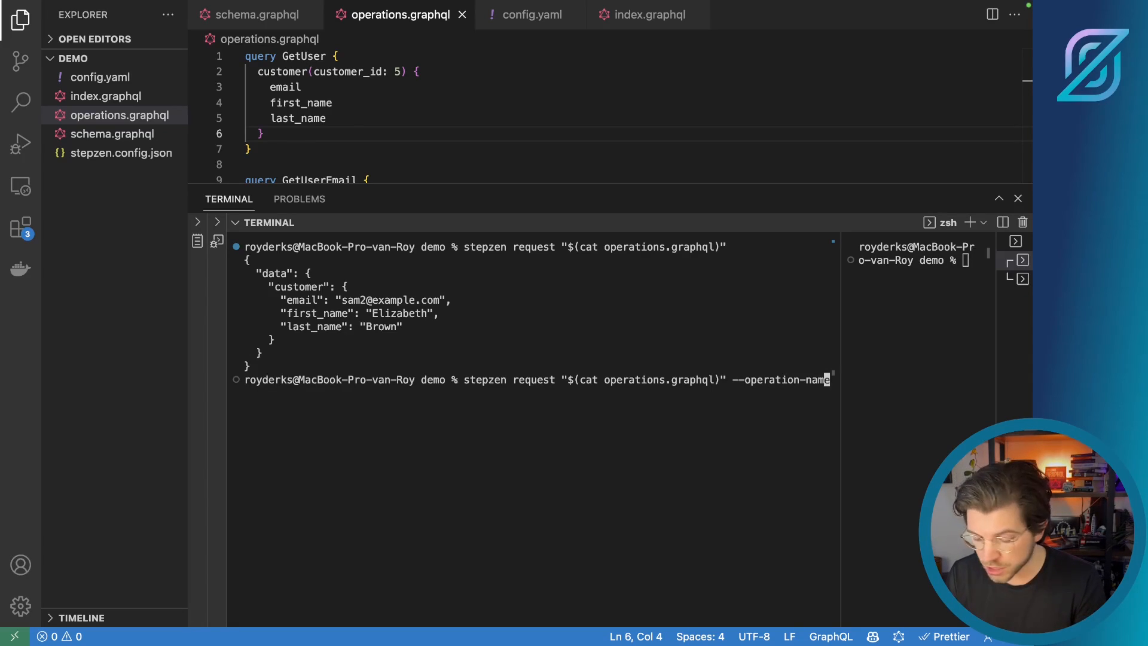
type("gee")
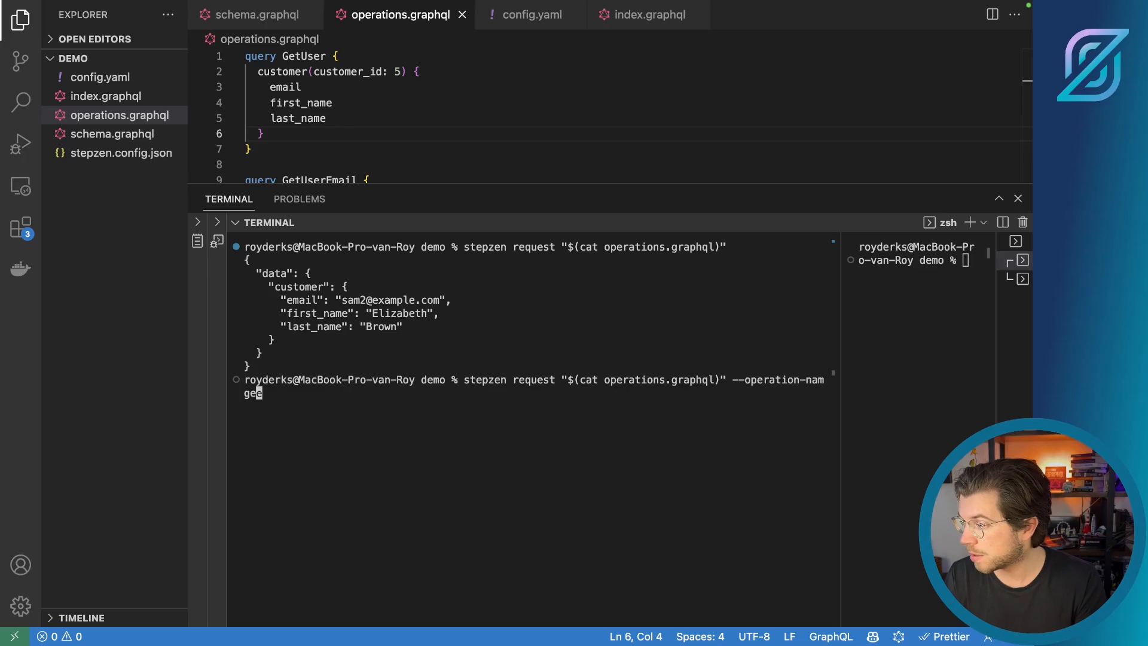
key("Backspace")
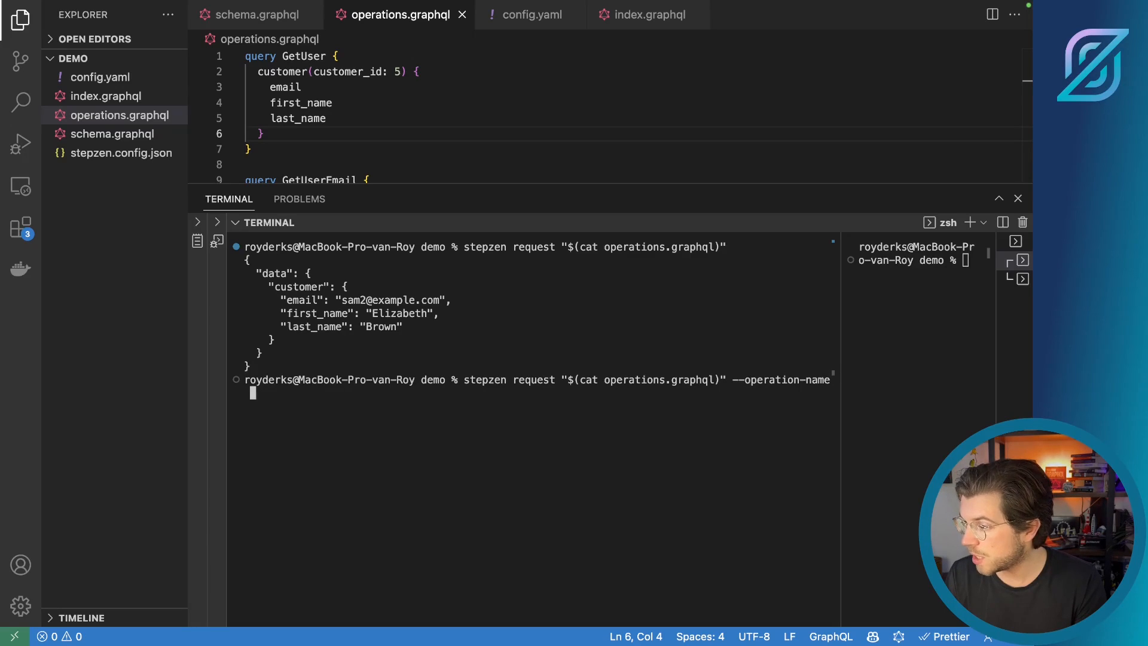
type("getU")
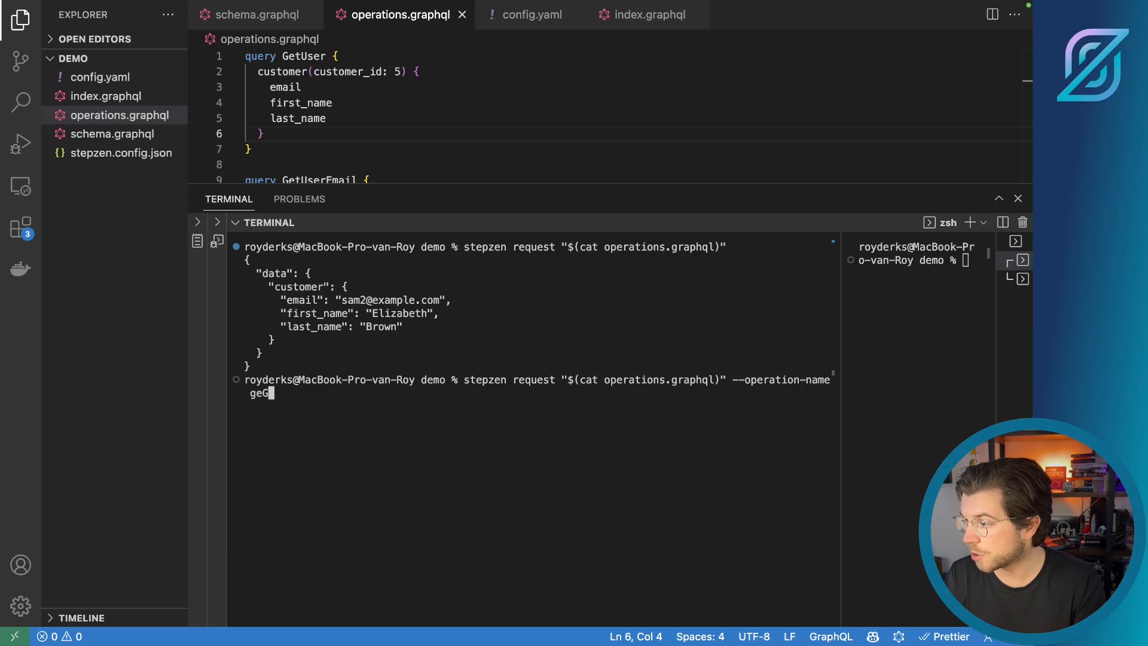
type("GetUser")
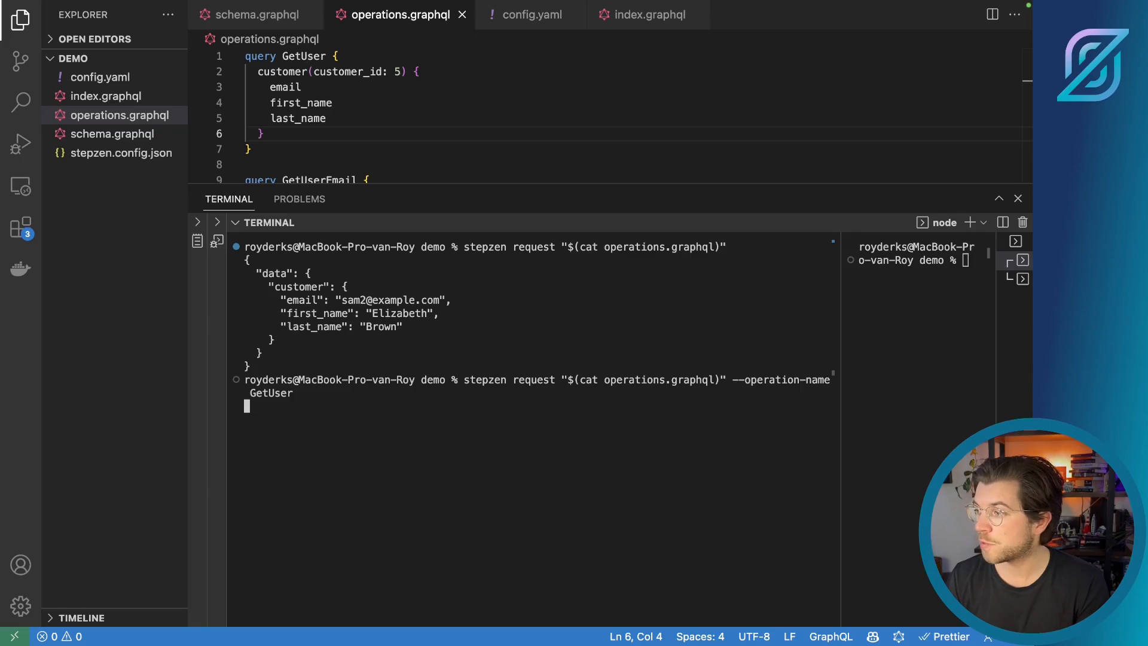
key("Return")
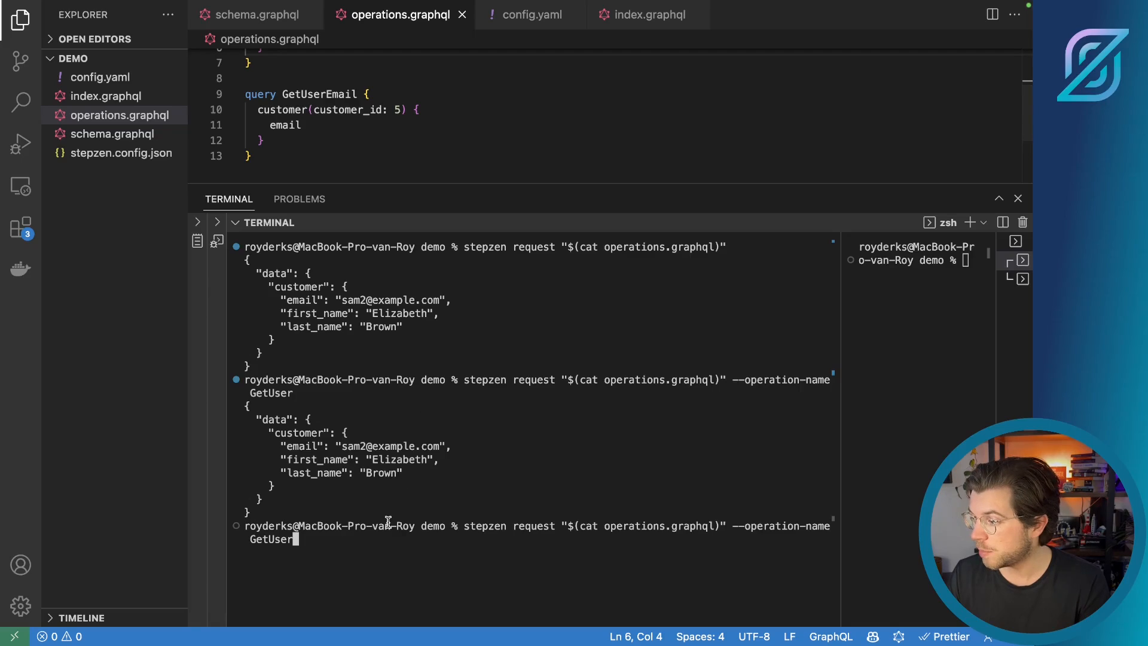
Rerun it with --operation-name GetUserEmail, returning only the email field
type("E")
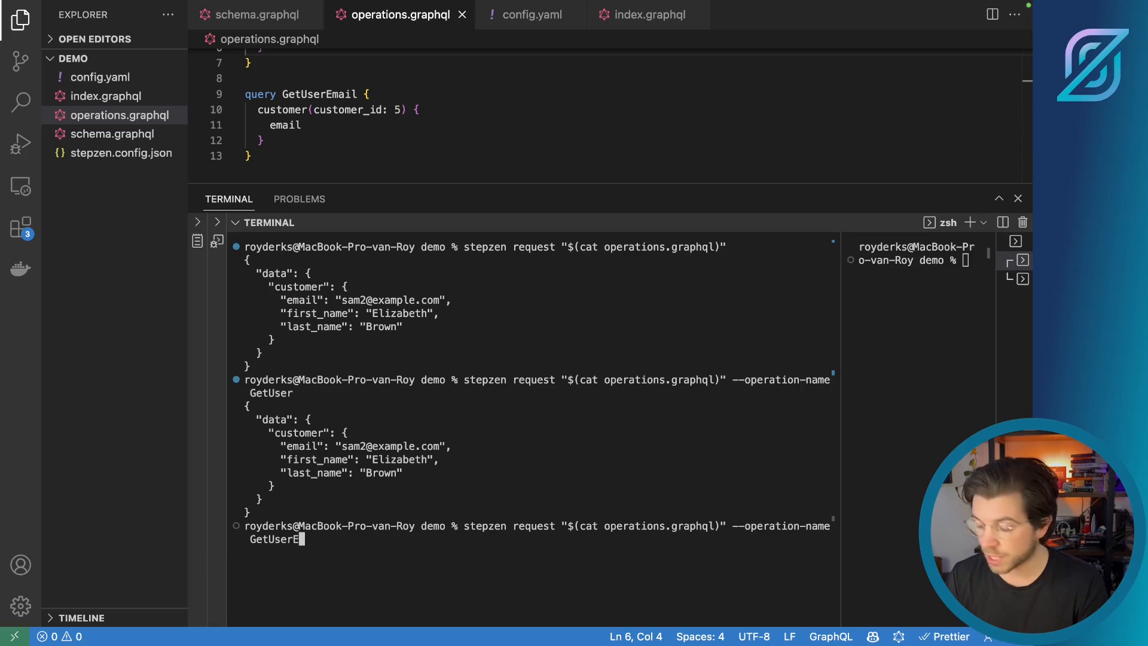
type("mail")
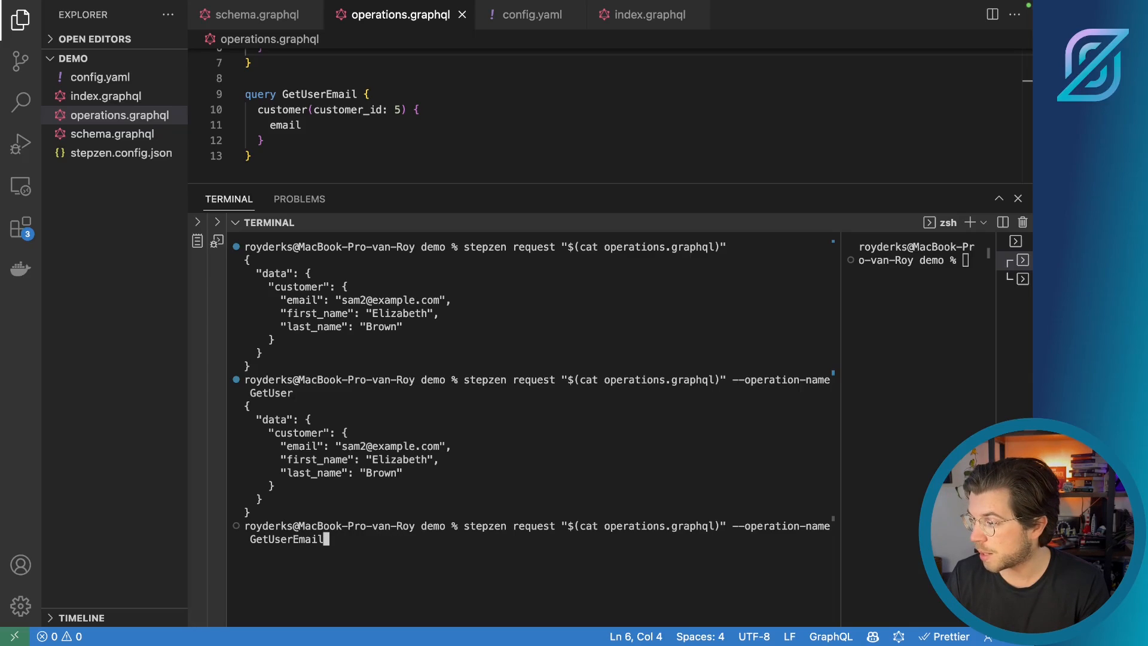
key("Return")
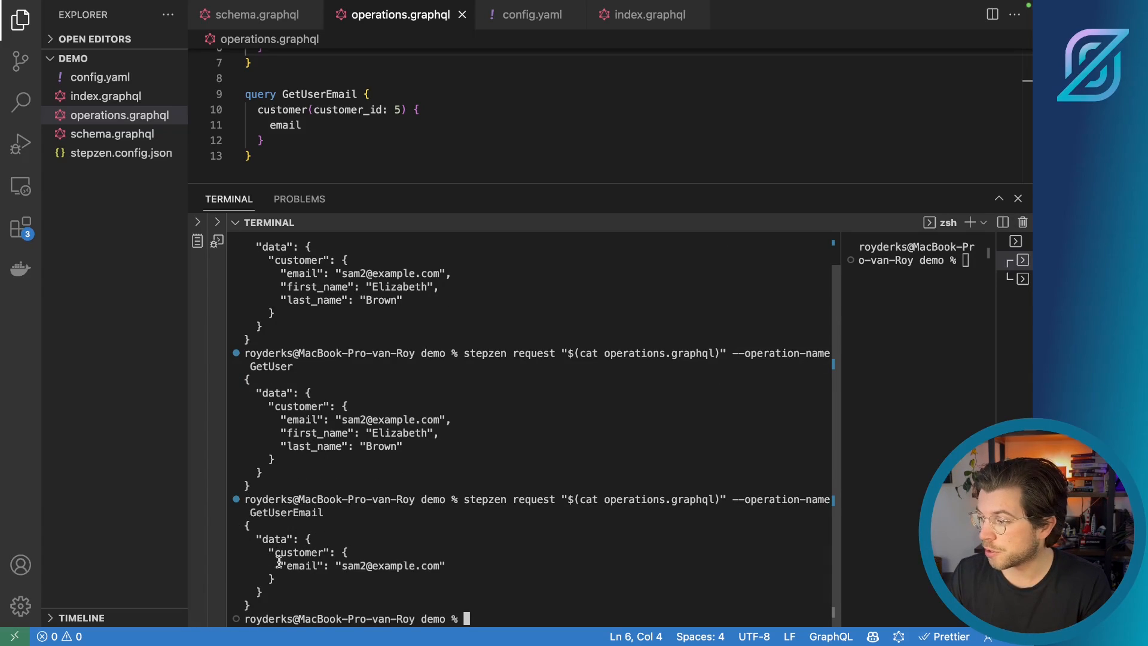
double_click(366, 565)
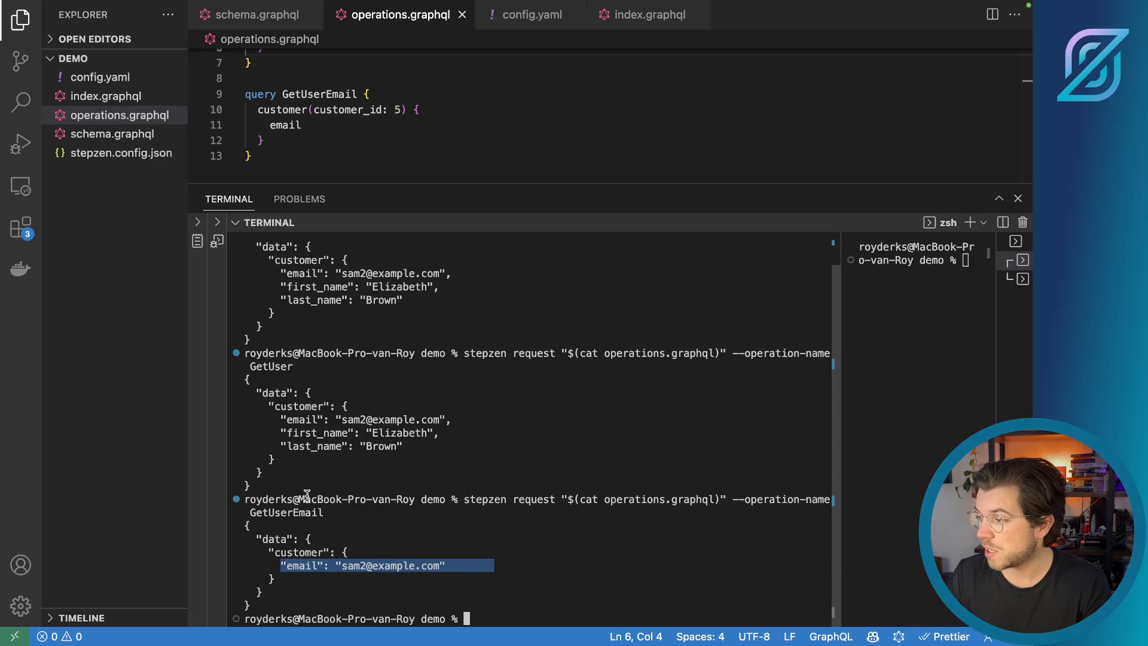
left_click(387, 110)
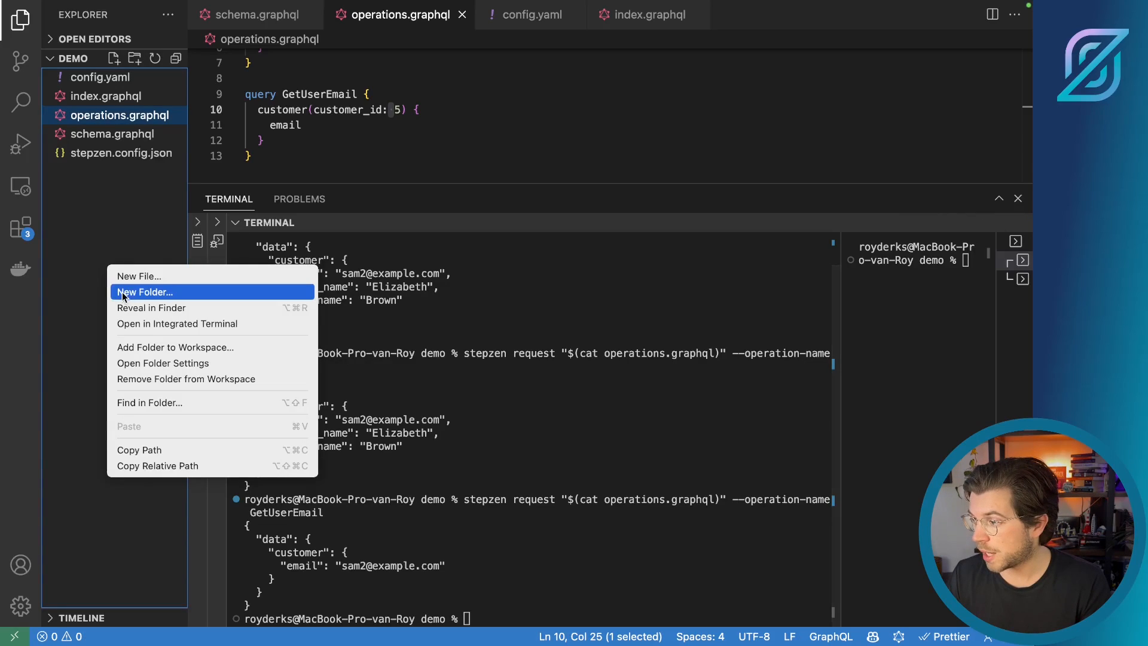
left_click(145, 292)
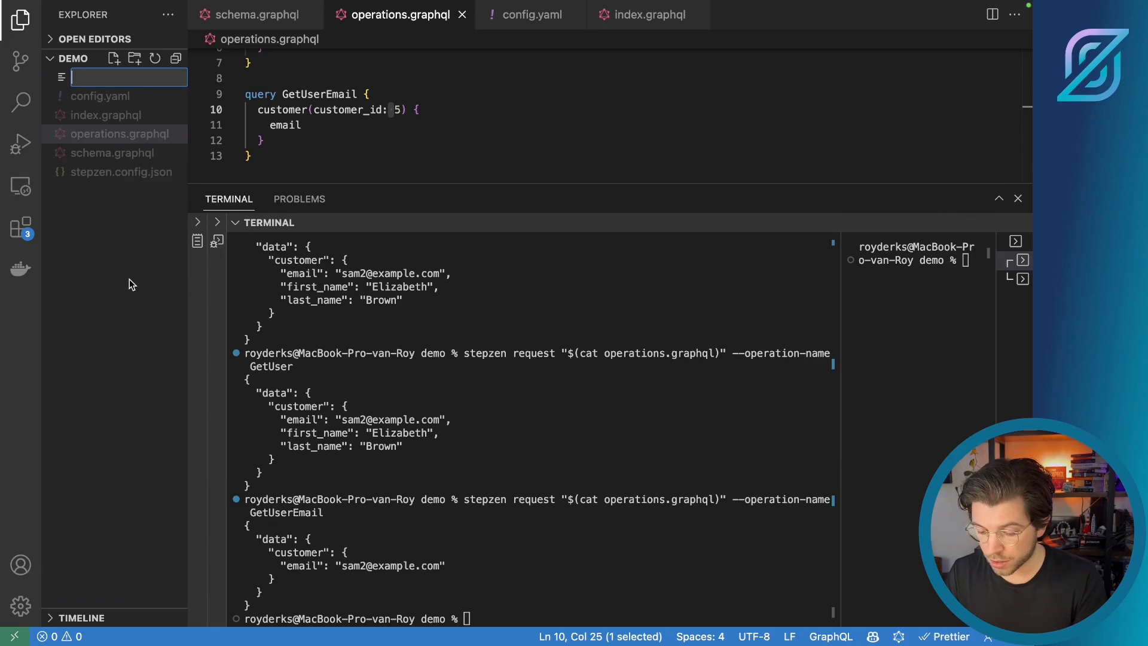
type("user.jo")
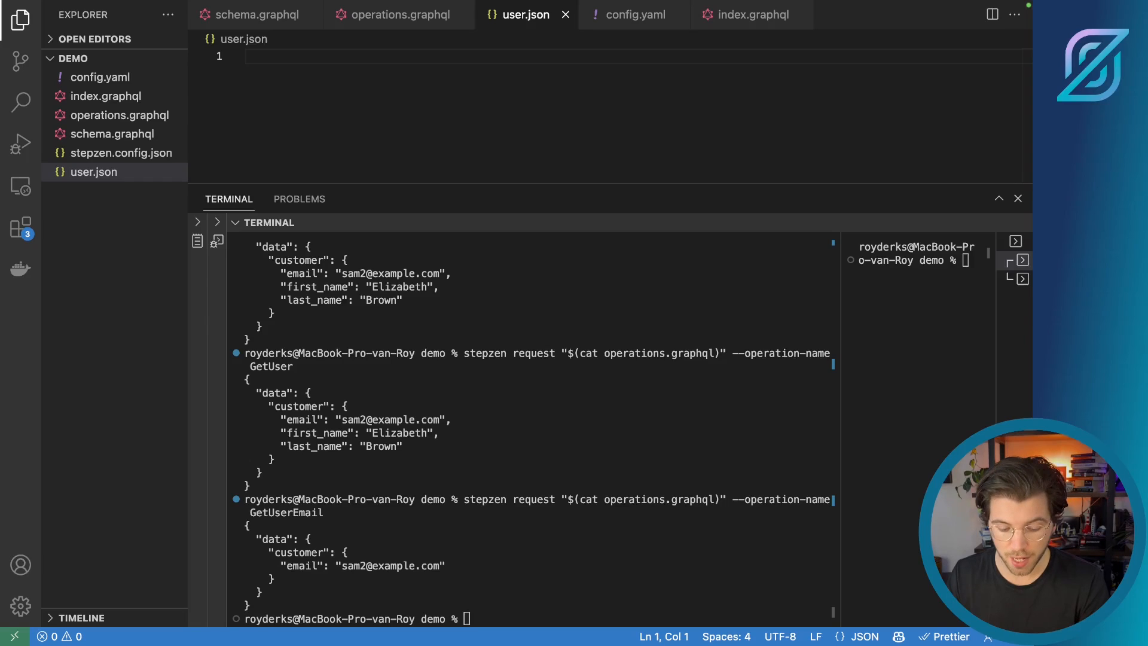
left_click(263, 56)
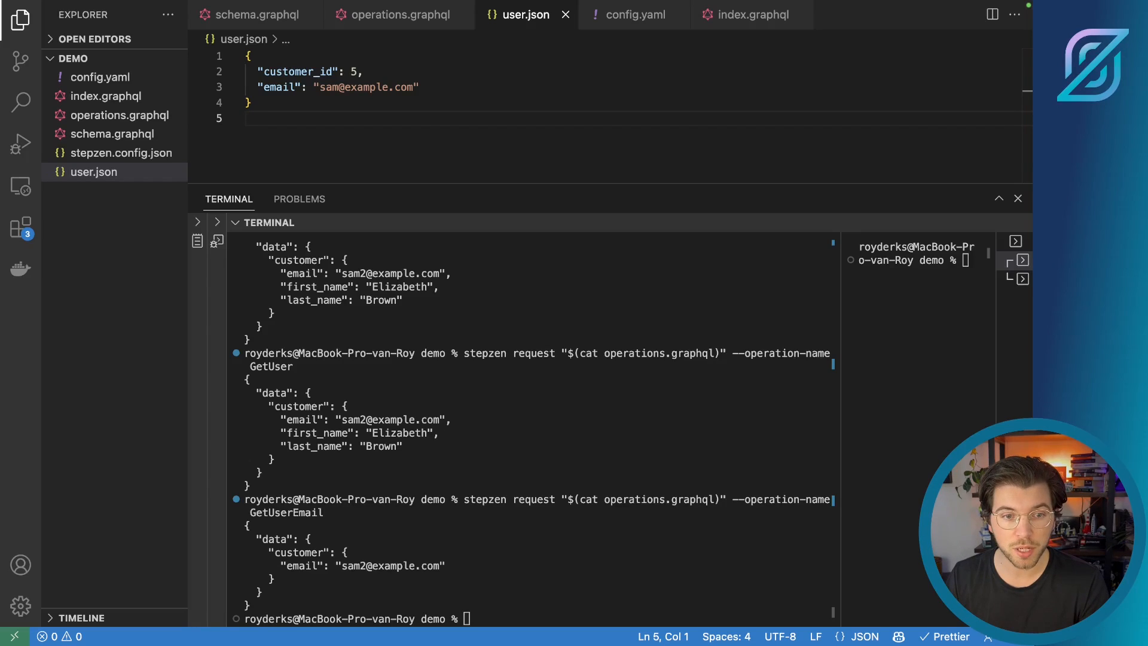
mouse_move(441, 86)
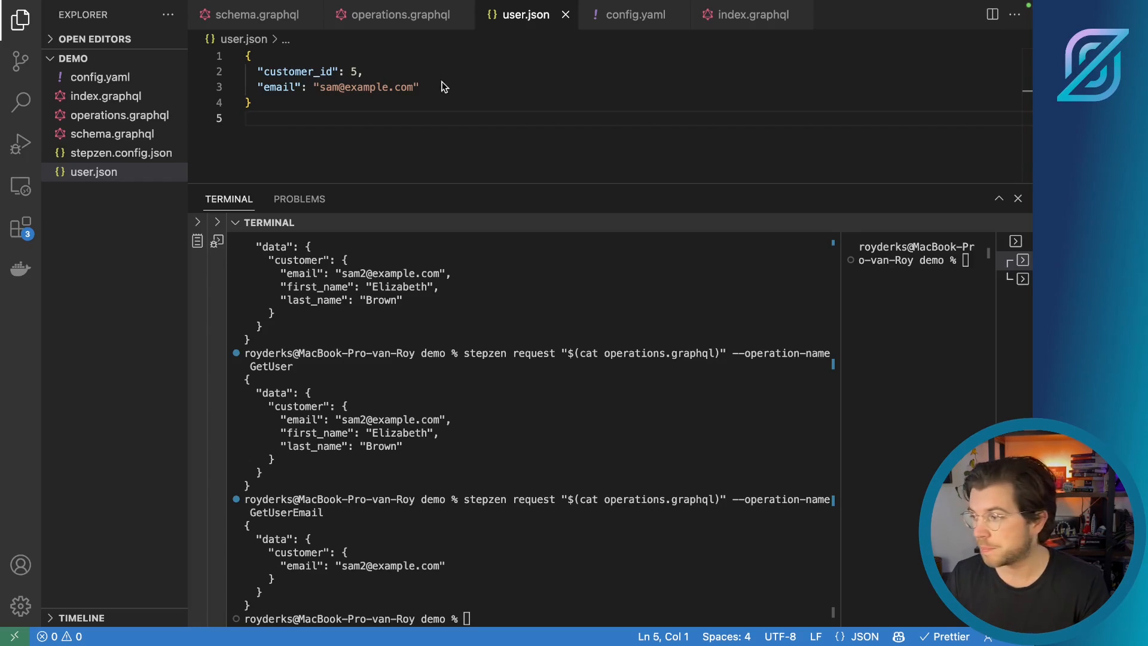
Declare ($customer_id: Int!) on GetUser and pass $customer_id to customer in operations.graphql
left_click(120, 114)
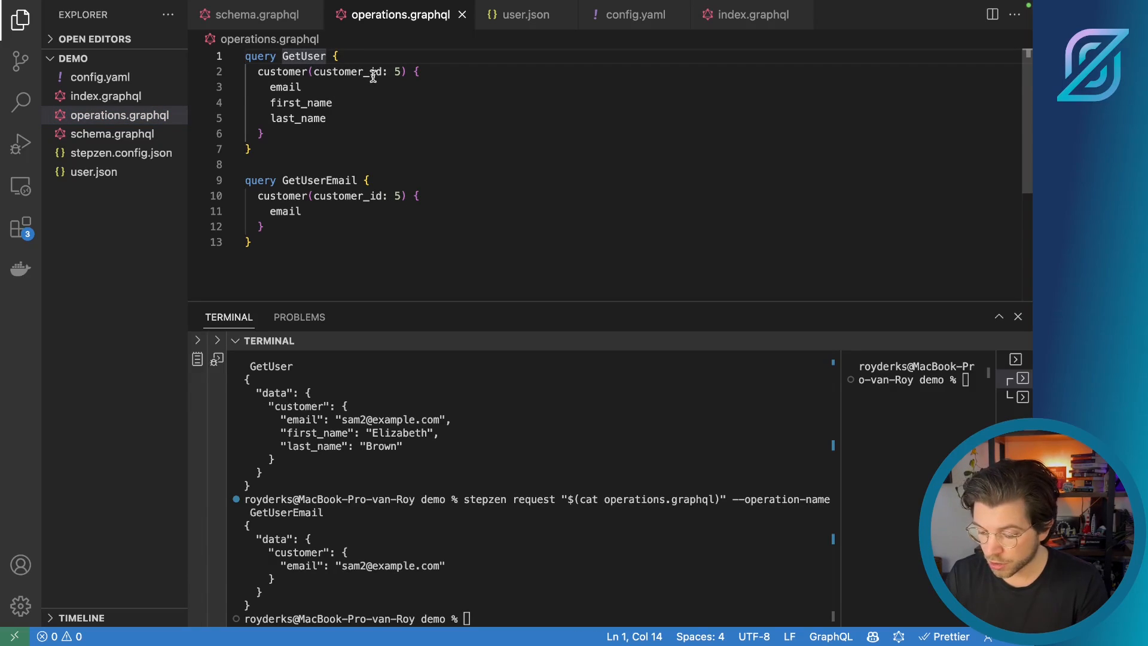
type("(customer")
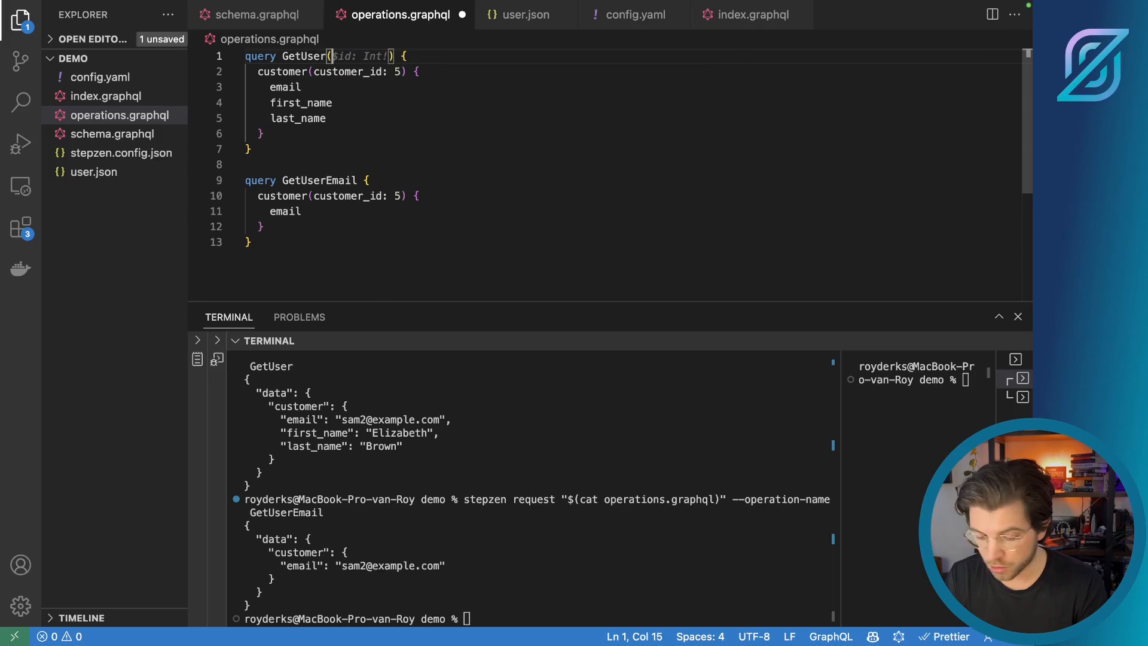
type("$customer_id")
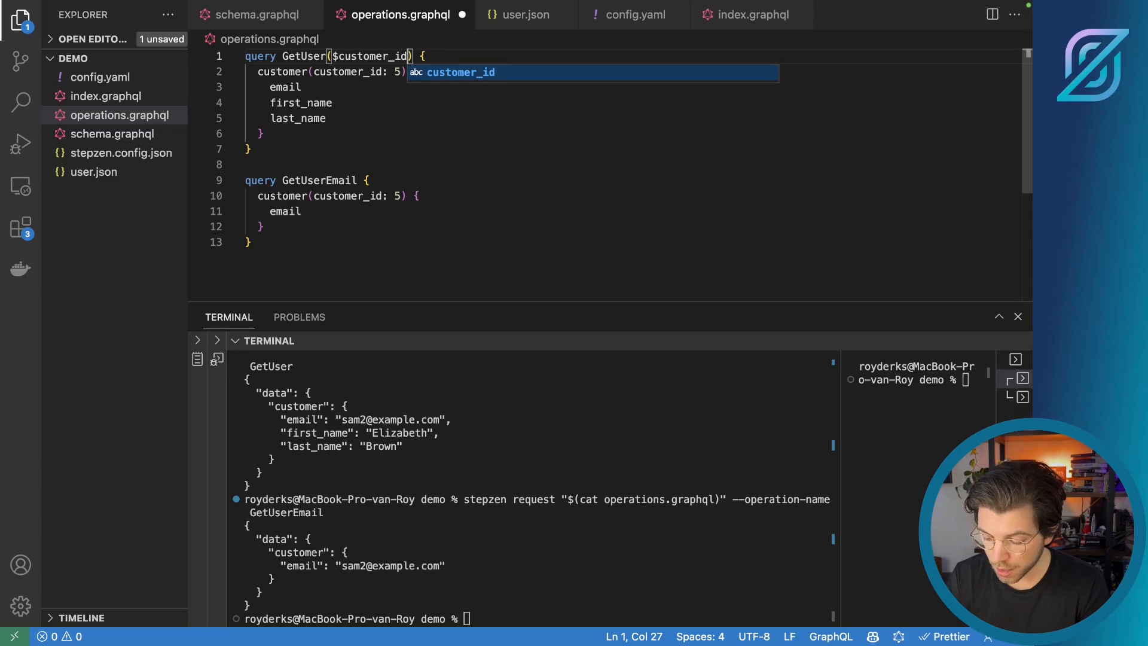
type(": Int!")
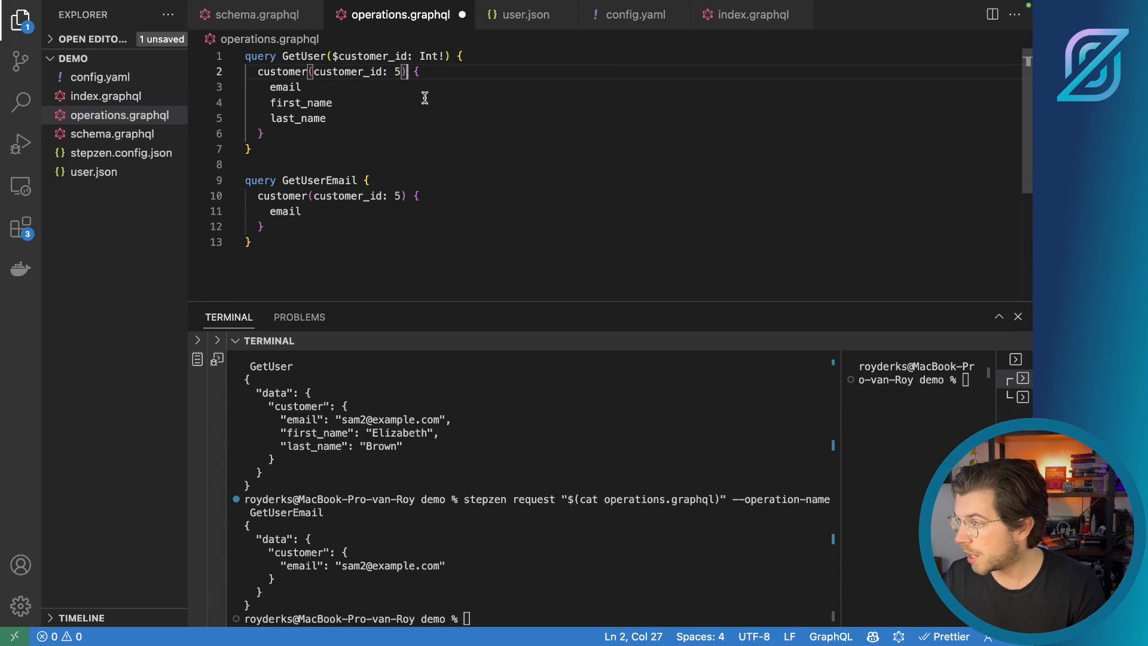
type("$customer_id")
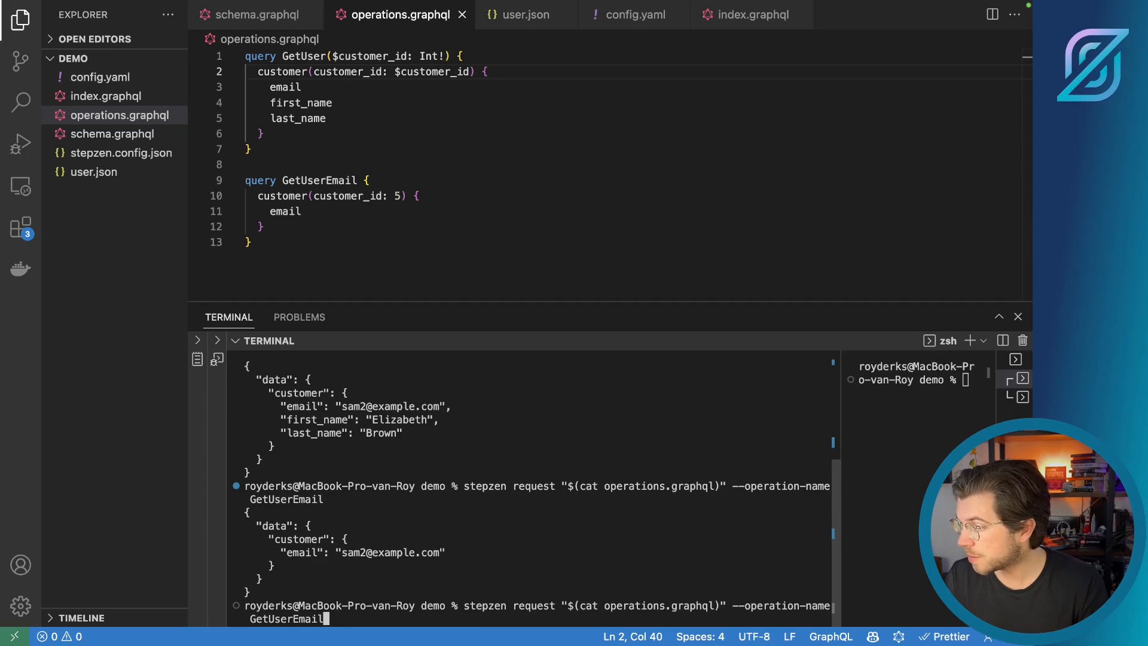
key("Backspace")
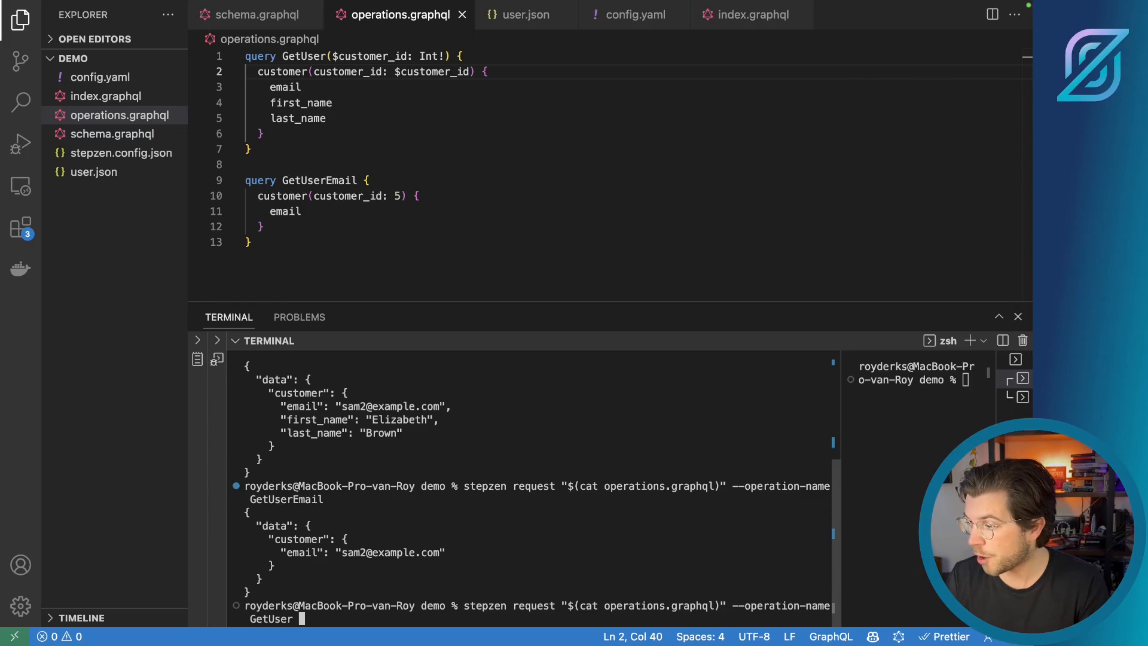
type("--var")
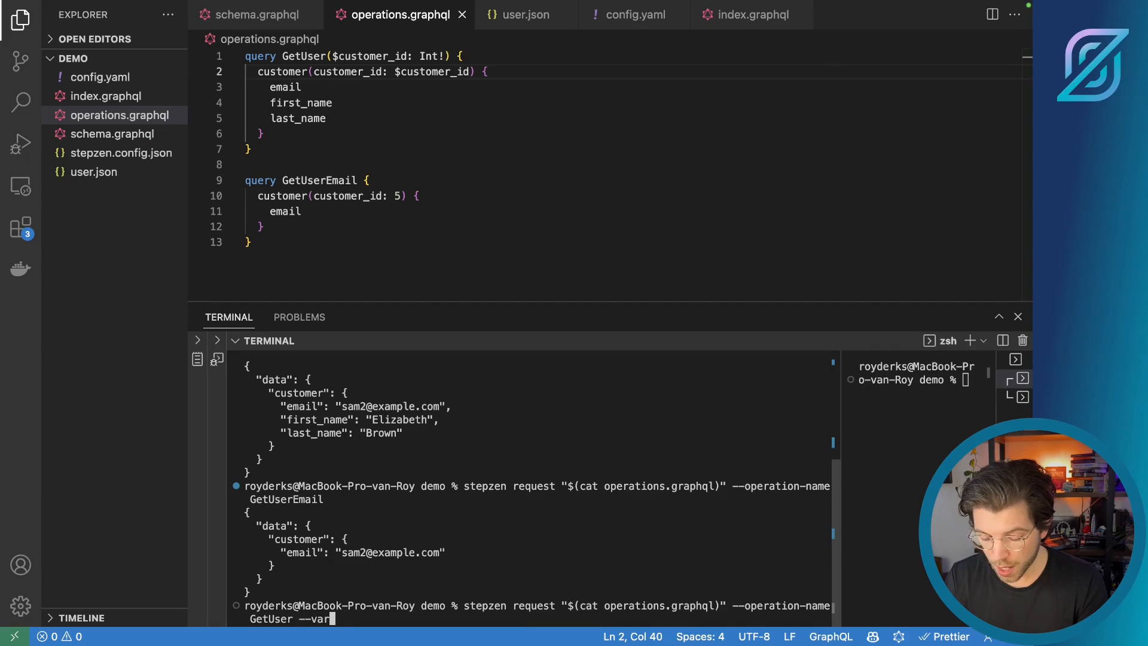
type("customer_ud")
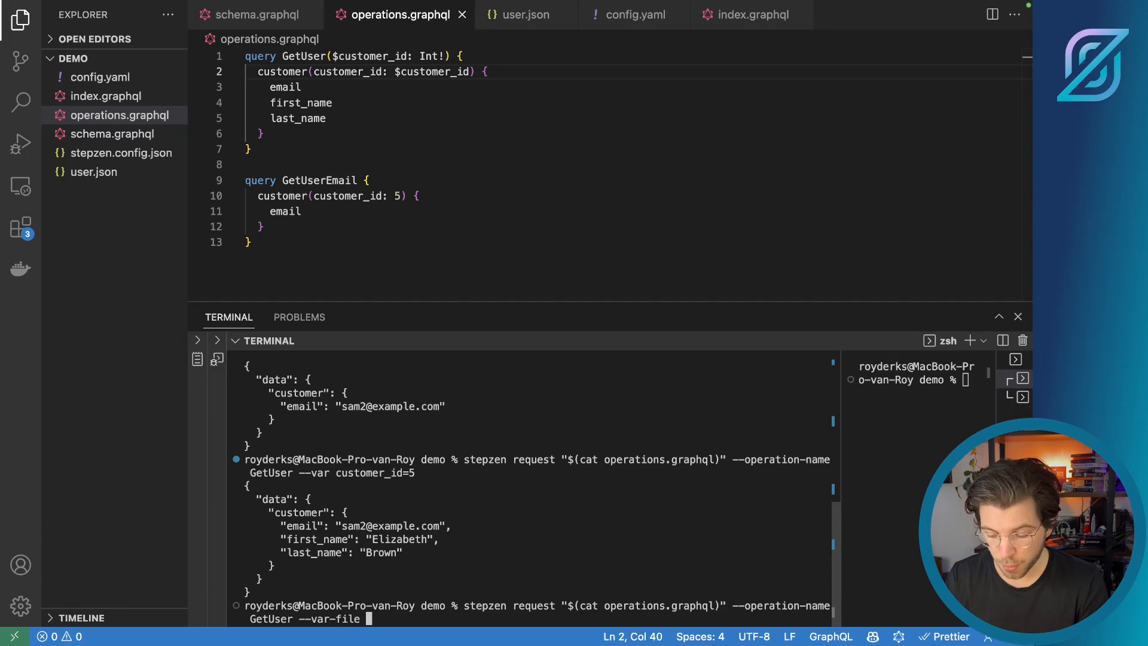
type("user.json")
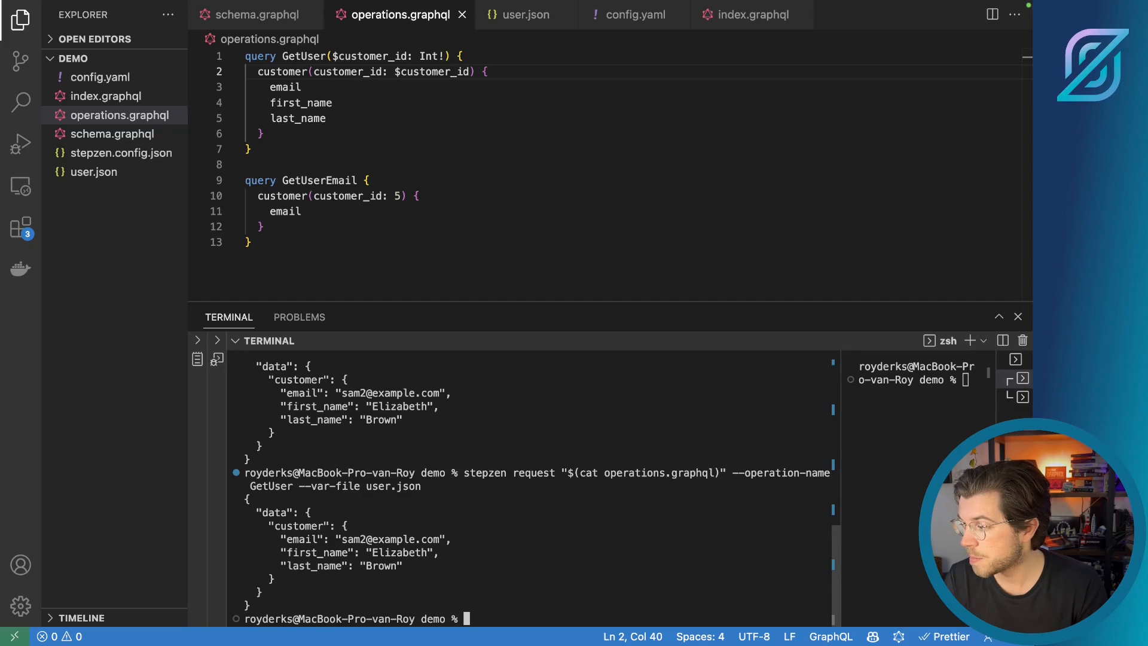
mouse_move(452, 598)
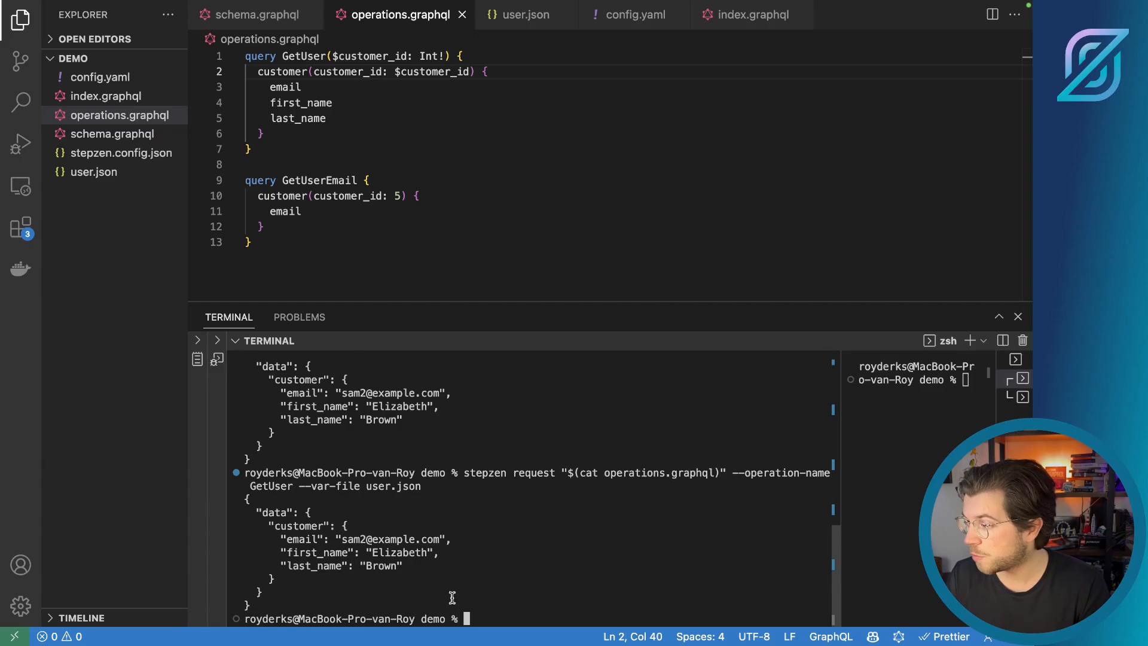
double_click(393, 486)
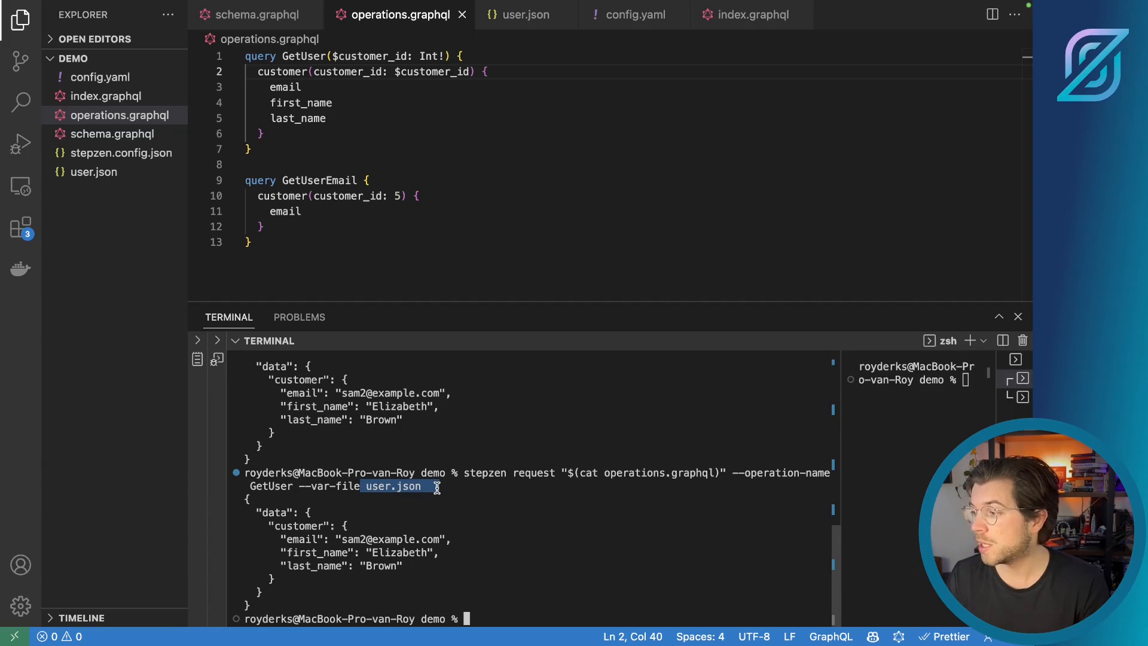